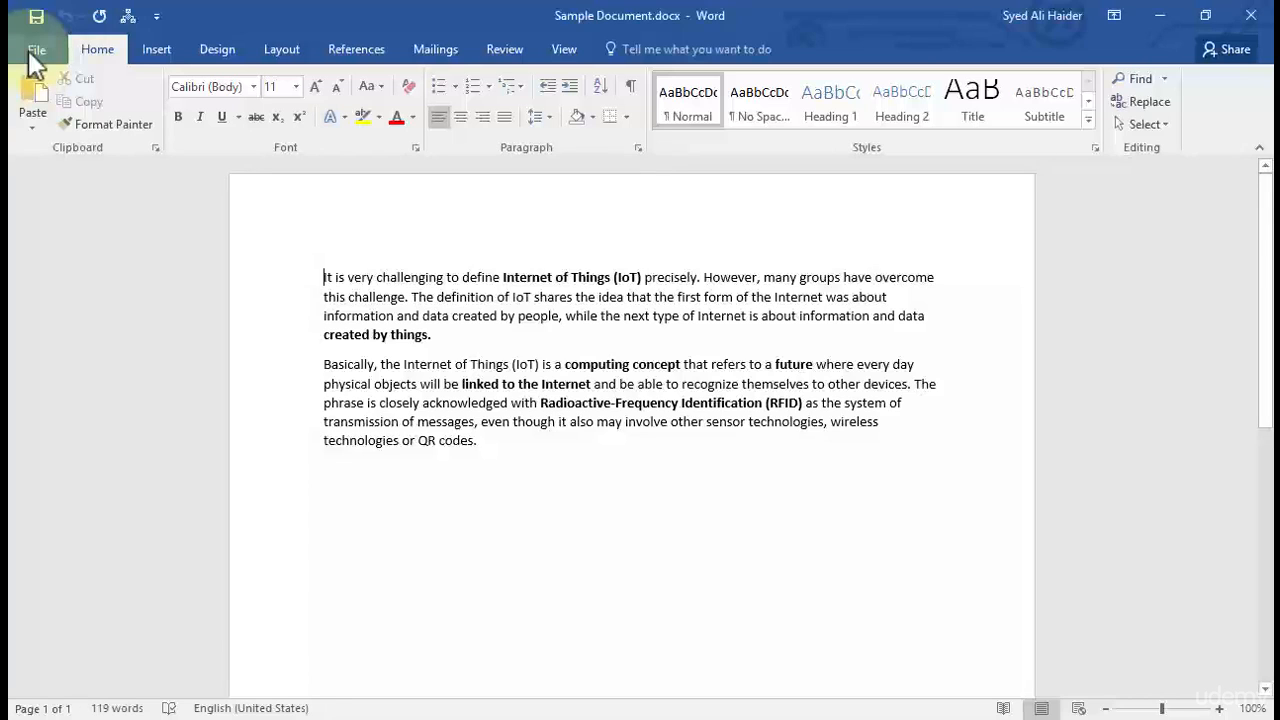
- Open the File Info page for Sample Document
left_click(37, 49)
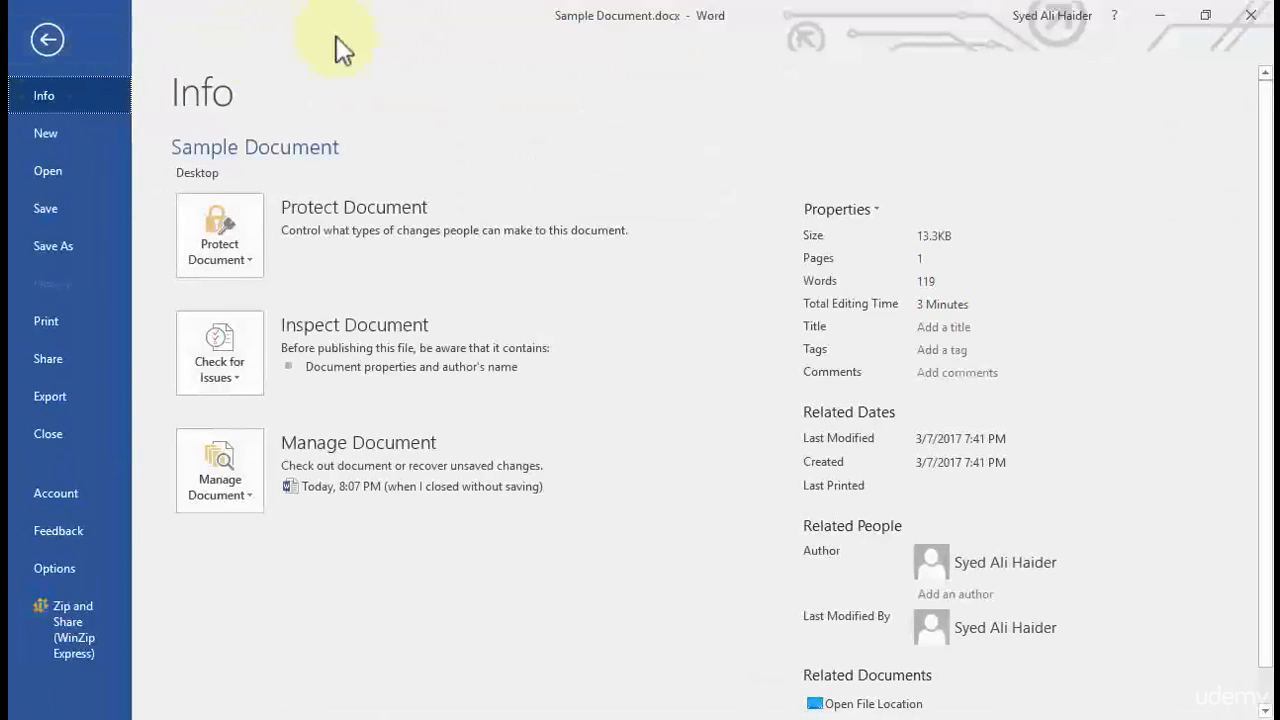
mouse_move(490, 370)
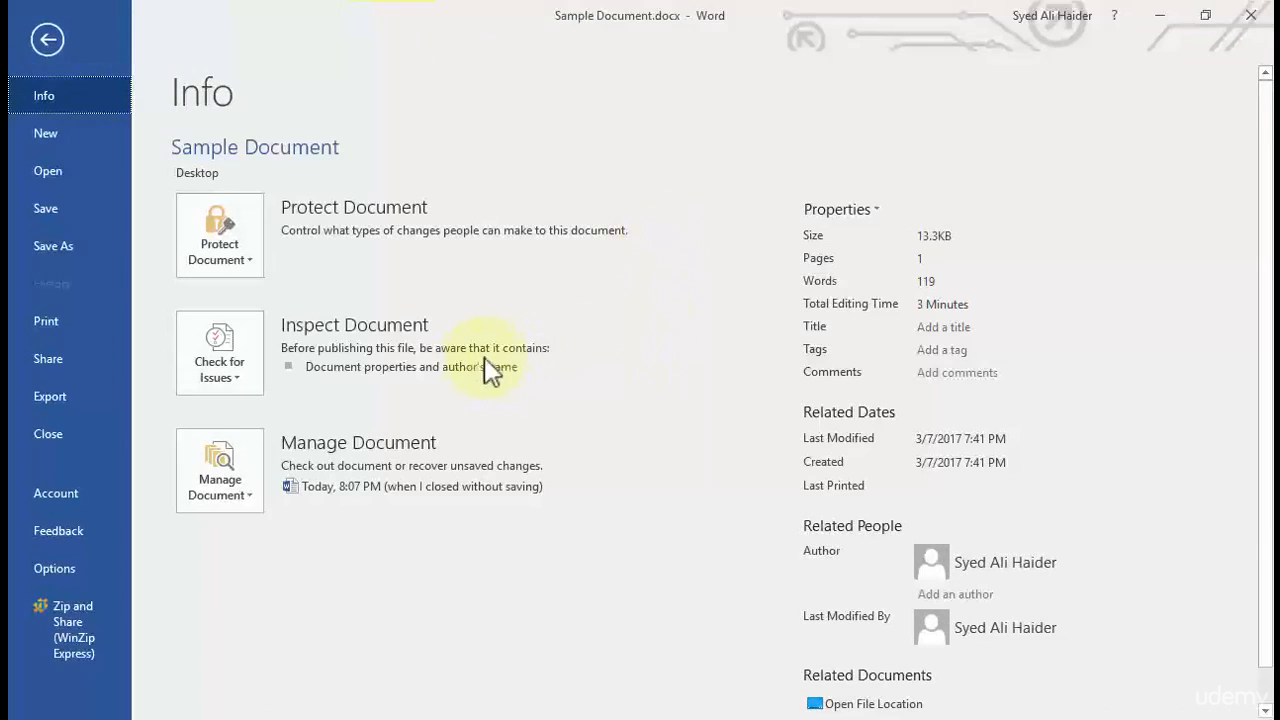
mouse_move(118, 110)
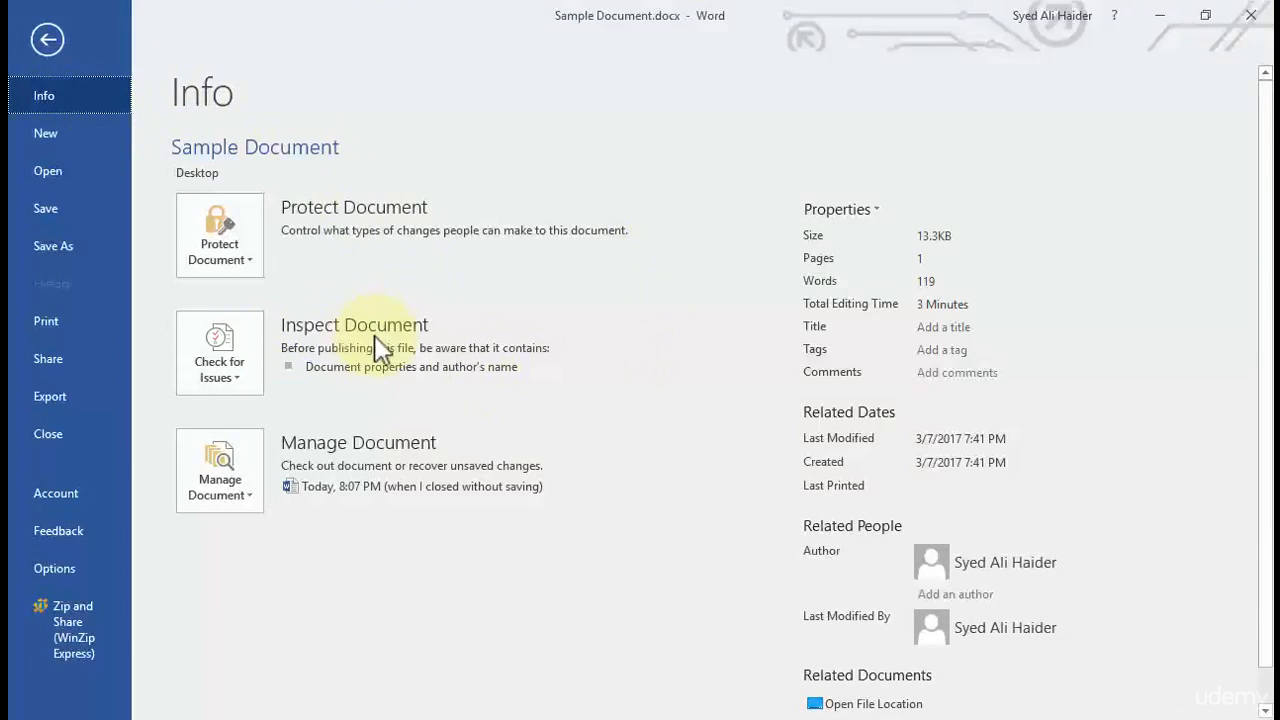
mouse_move(428, 343)
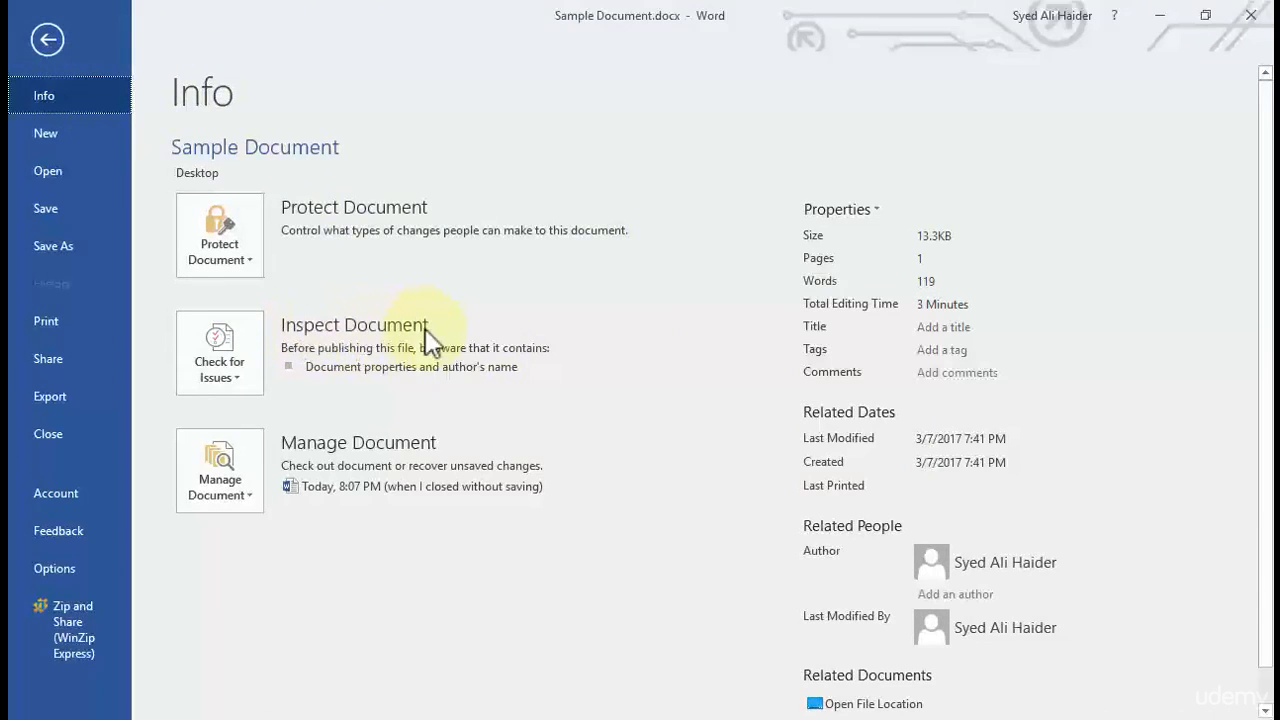
mouse_move(360, 362)
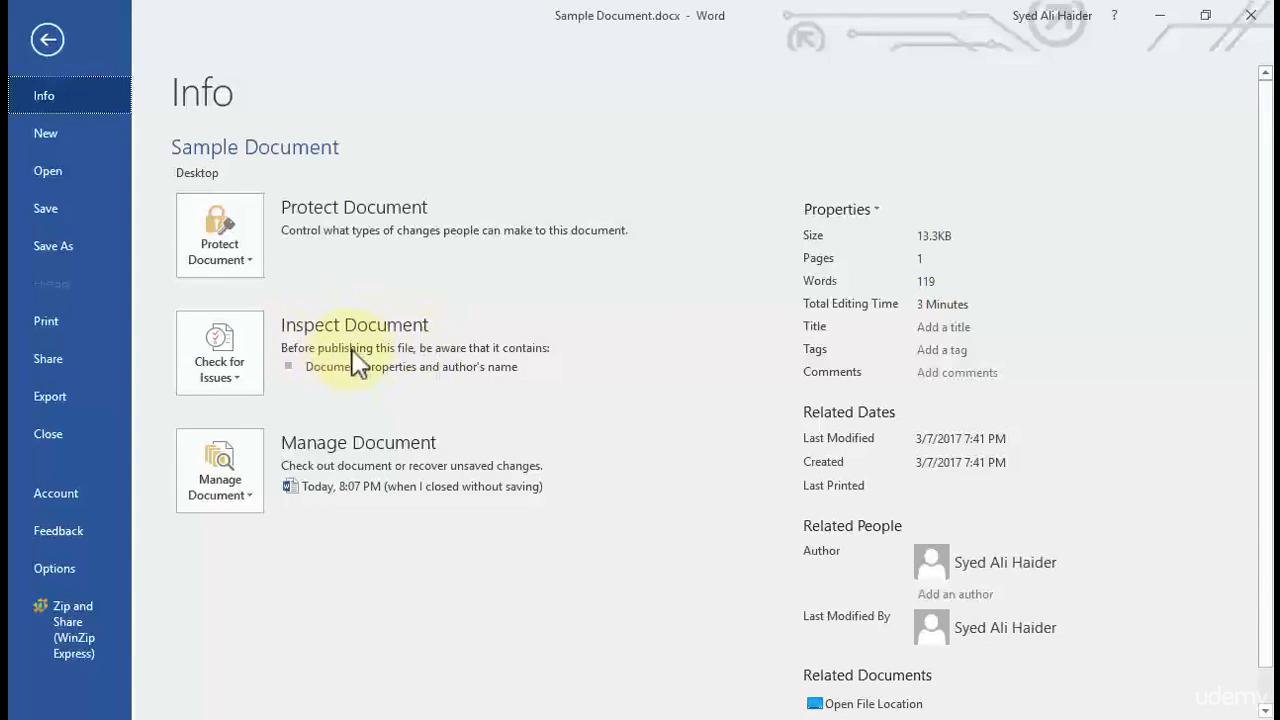
mouse_move(527, 366)
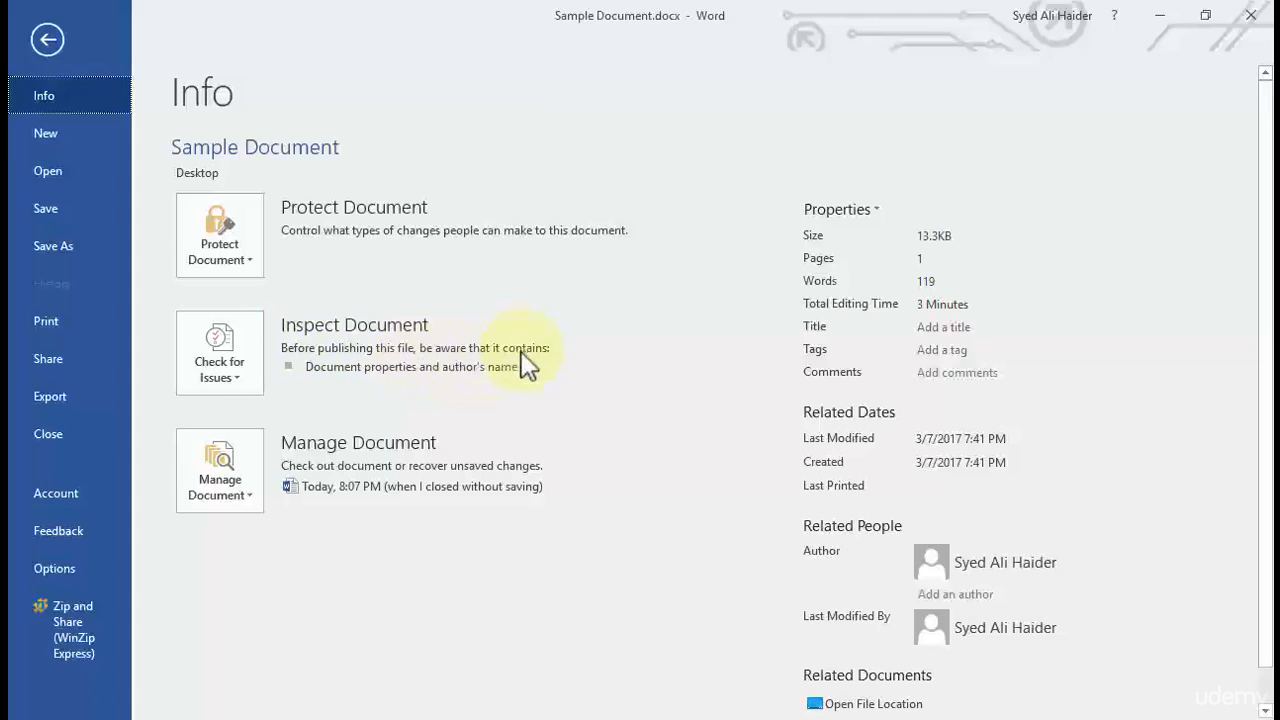
mouse_move(447, 380)
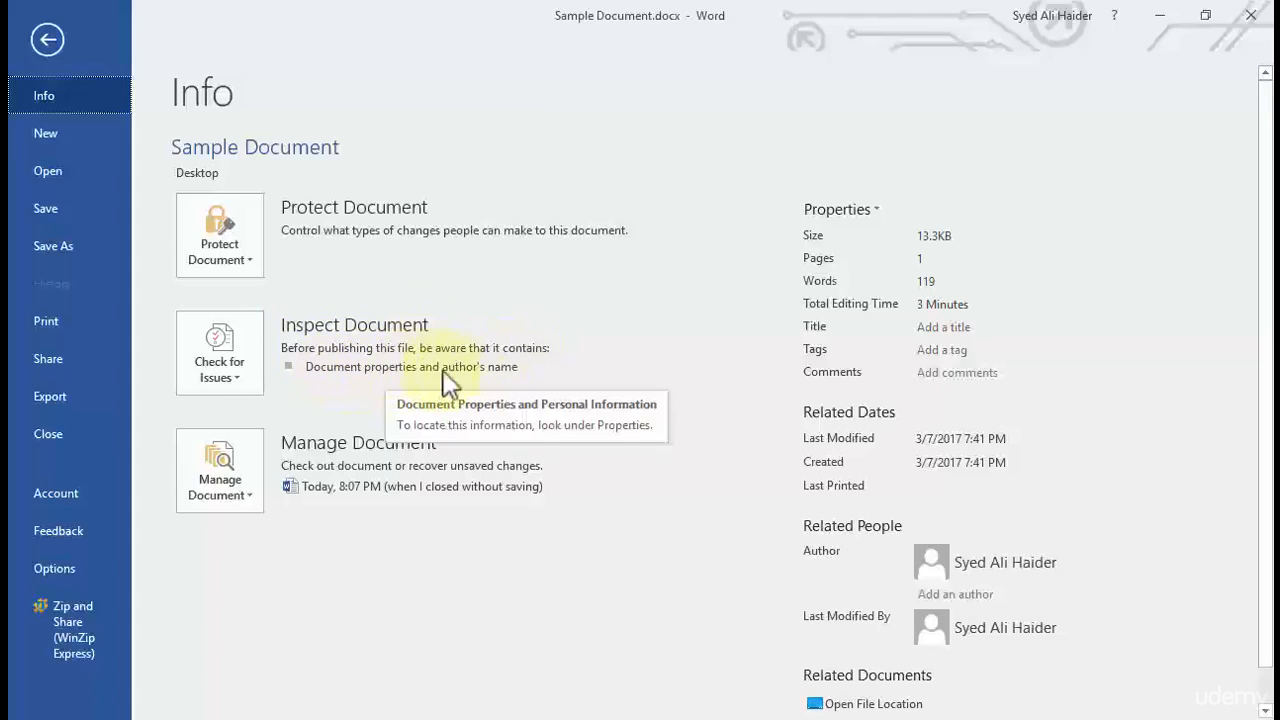
- Show the Check for Issues menu of document checks
left_click(219, 352)
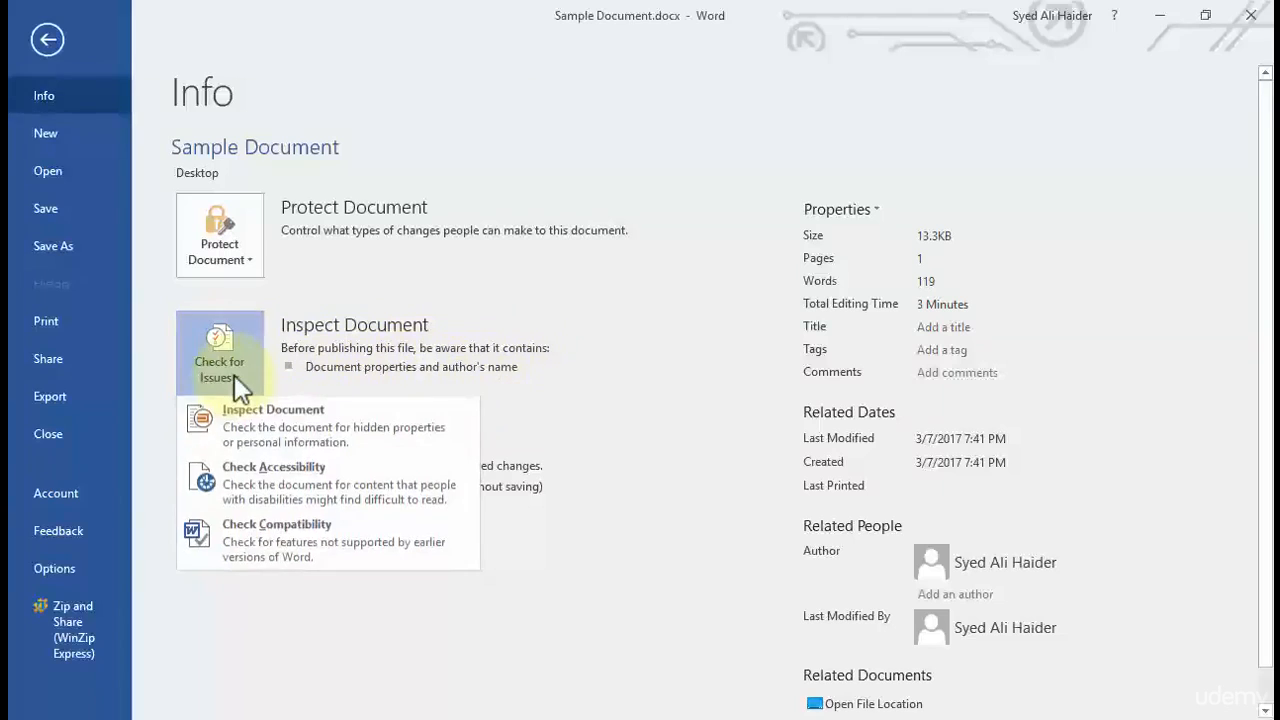
mouse_move(303, 427)
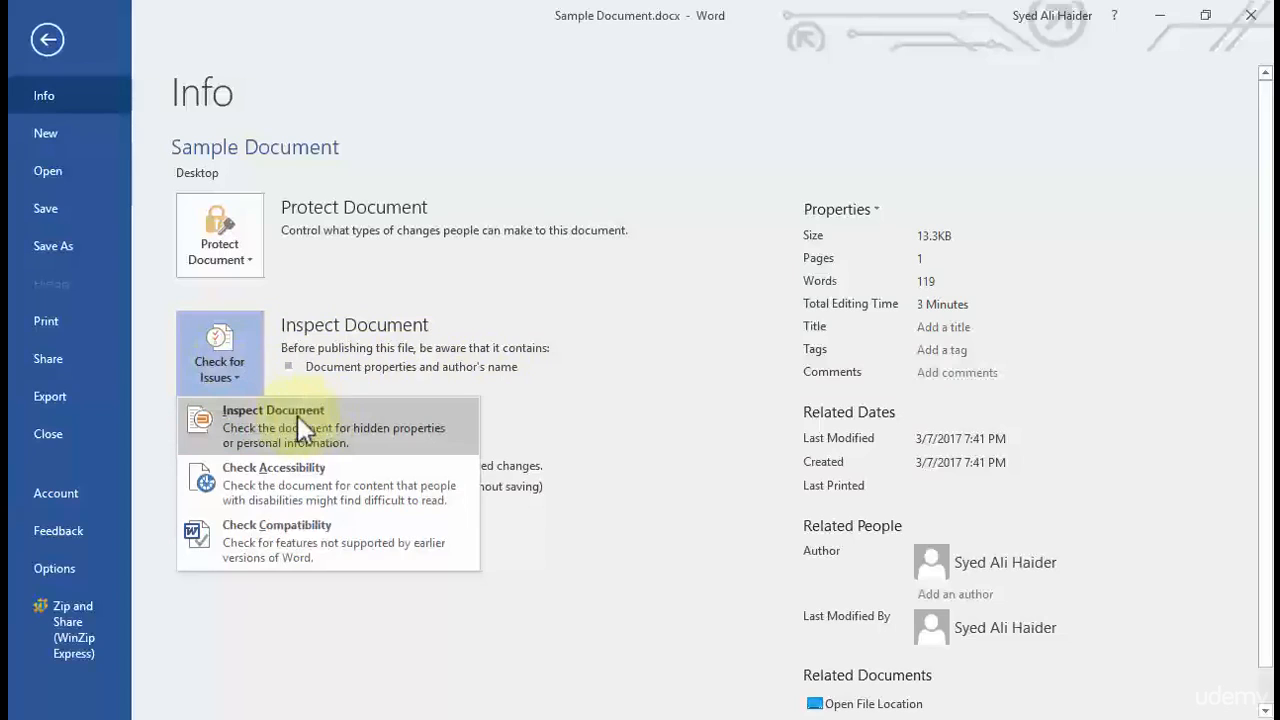
mouse_move(318, 442)
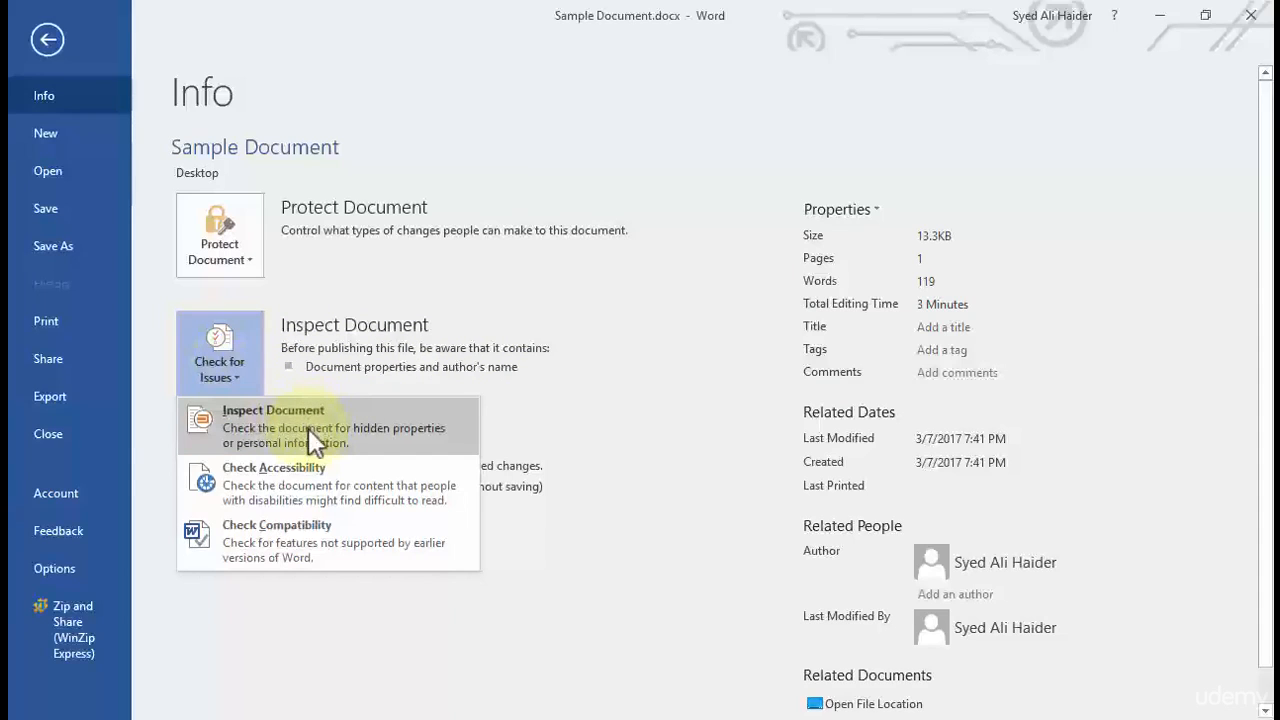
mouse_move(262, 440)
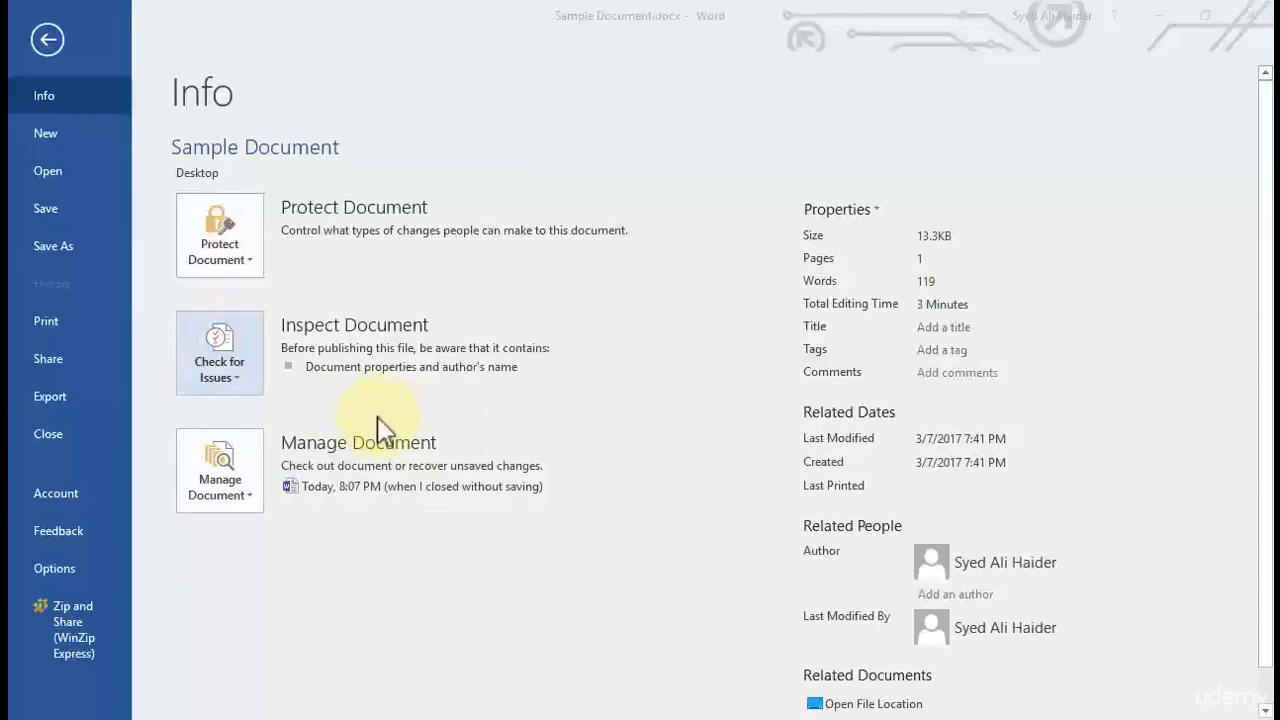
- Launch Document Inspector and inspect all categories, finding document properties and author info
left_click(219, 352)
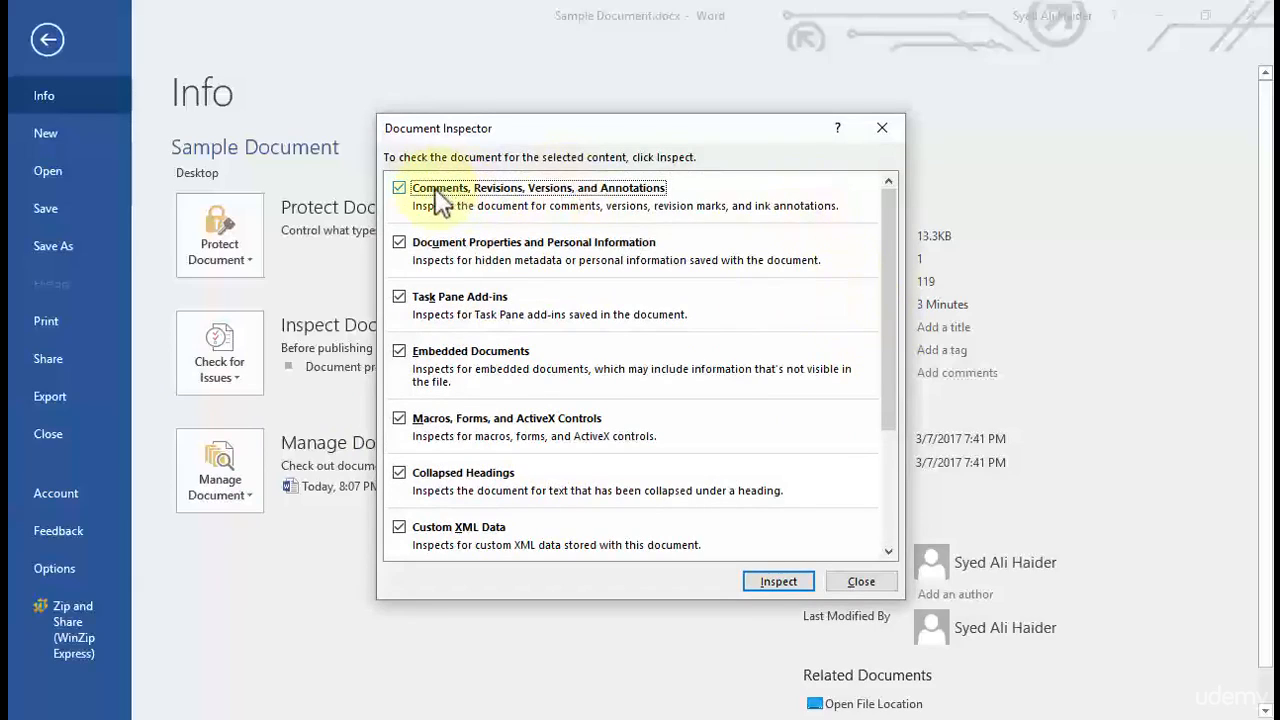
mouse_move(510, 193)
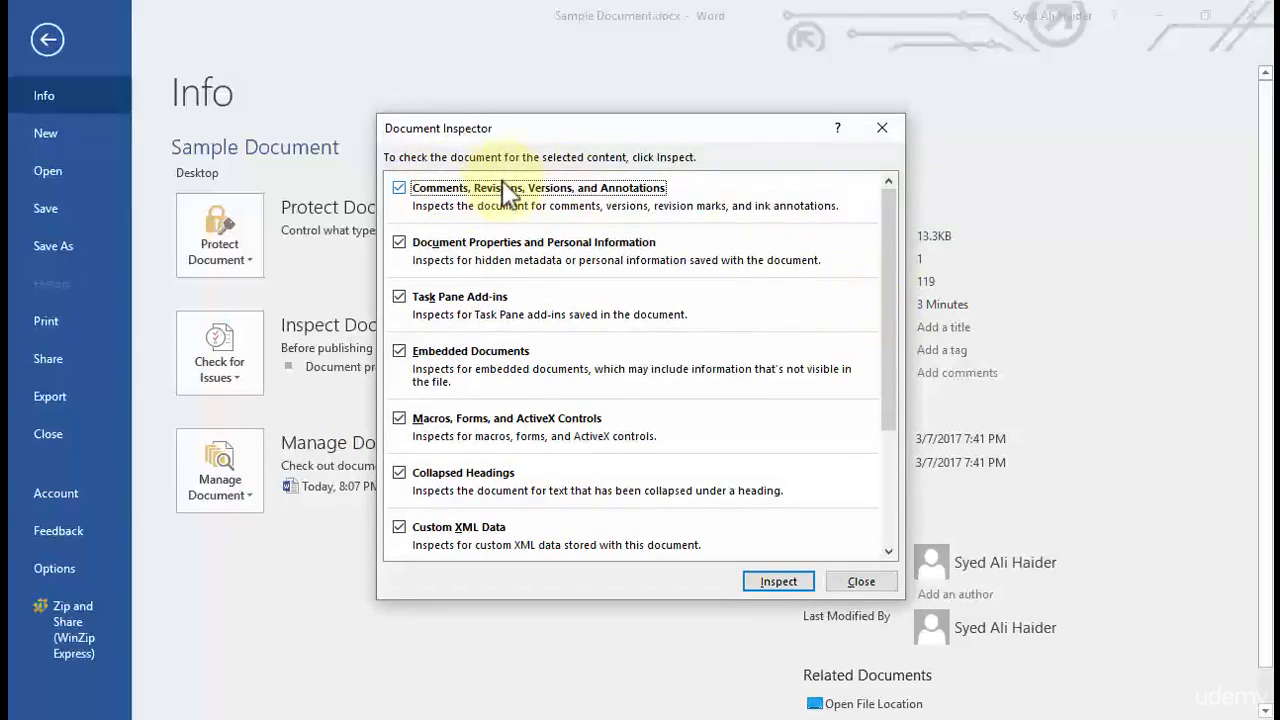
mouse_move(535, 225)
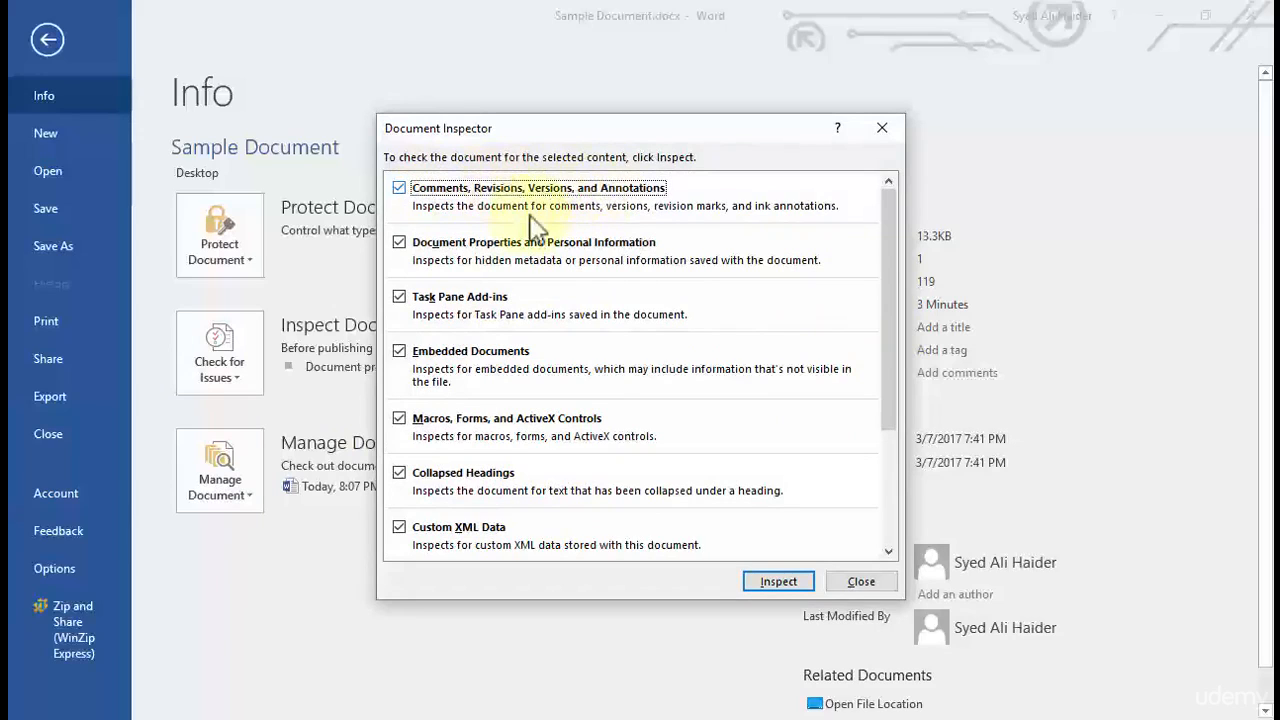
mouse_move(648, 250)
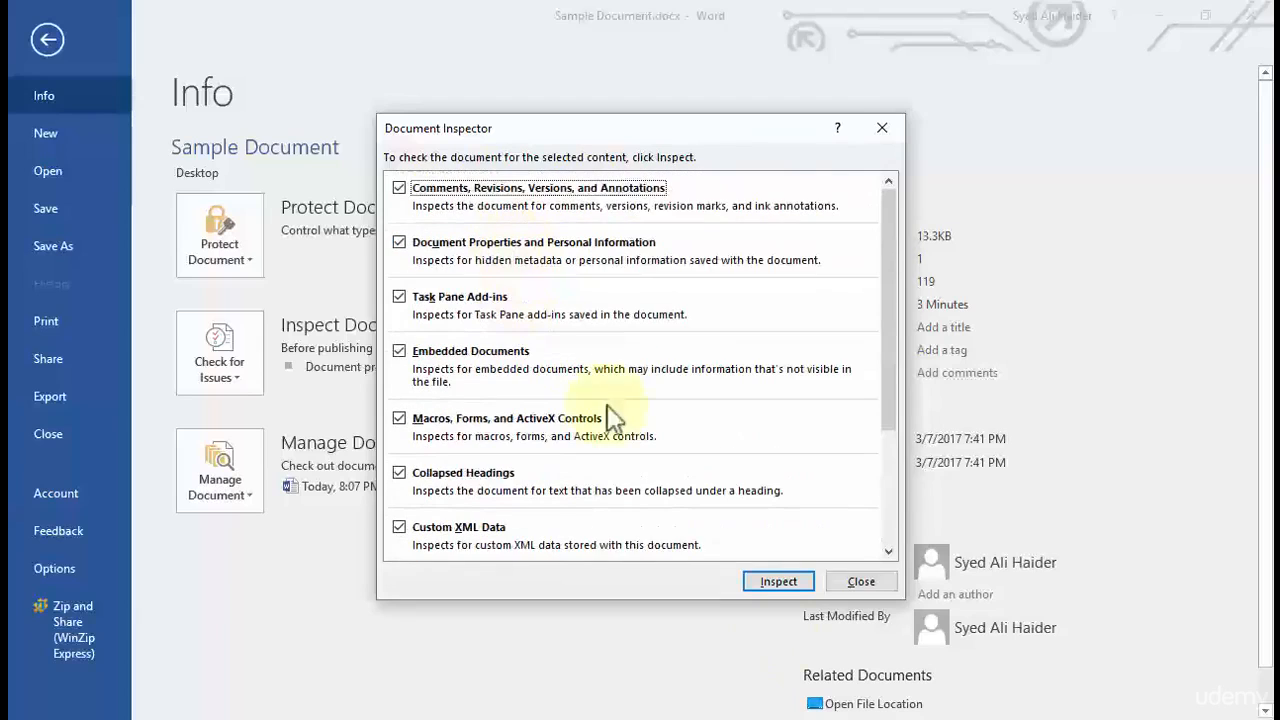
left_click(778, 581)
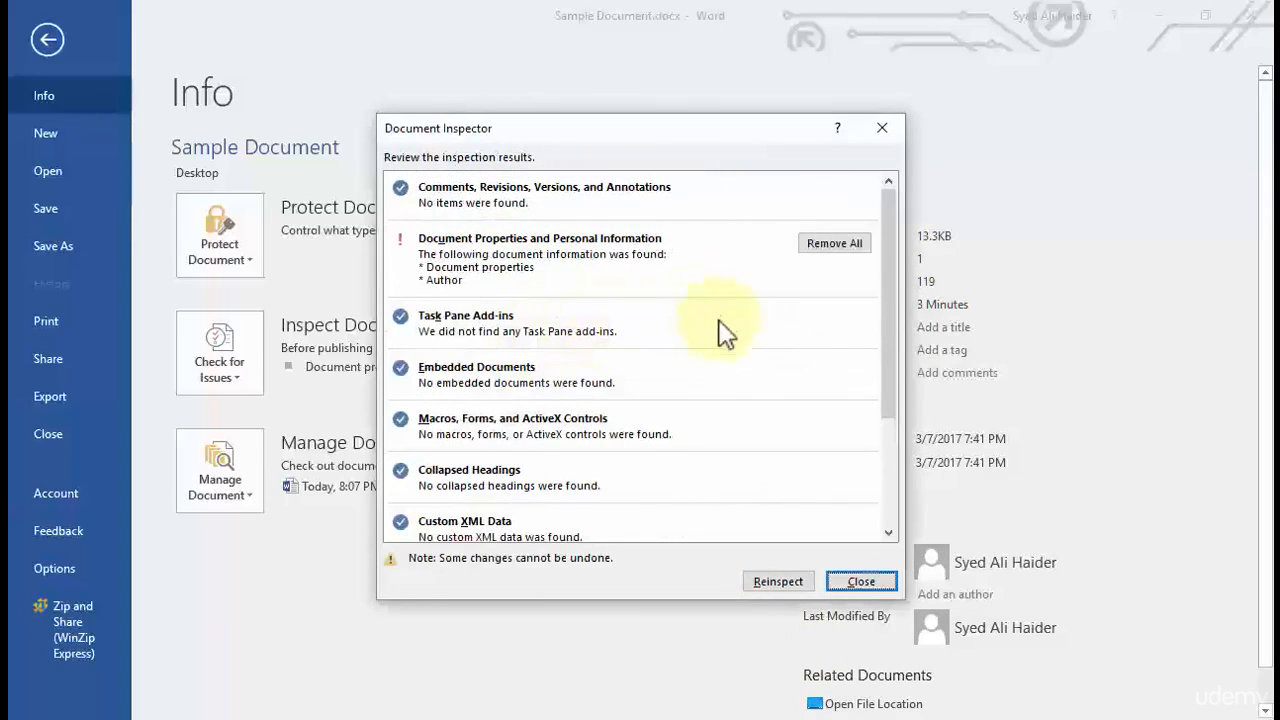
mouse_move(560, 290)
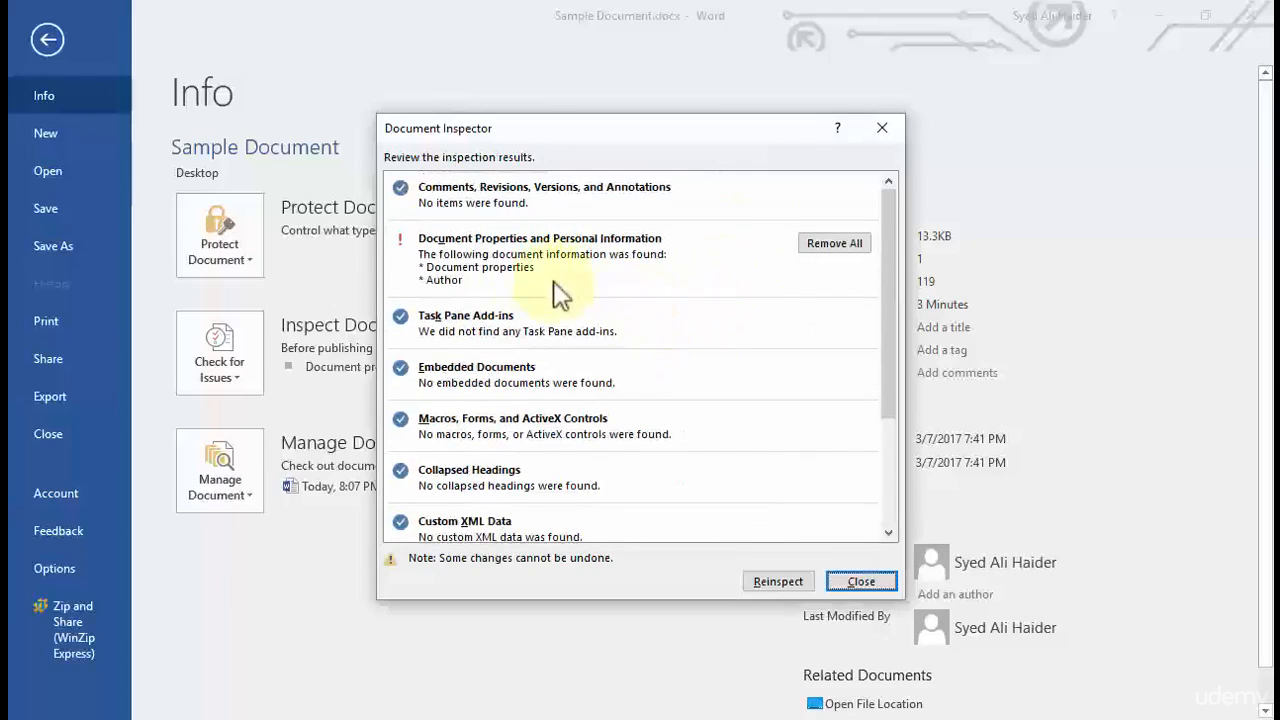
mouse_move(475, 250)
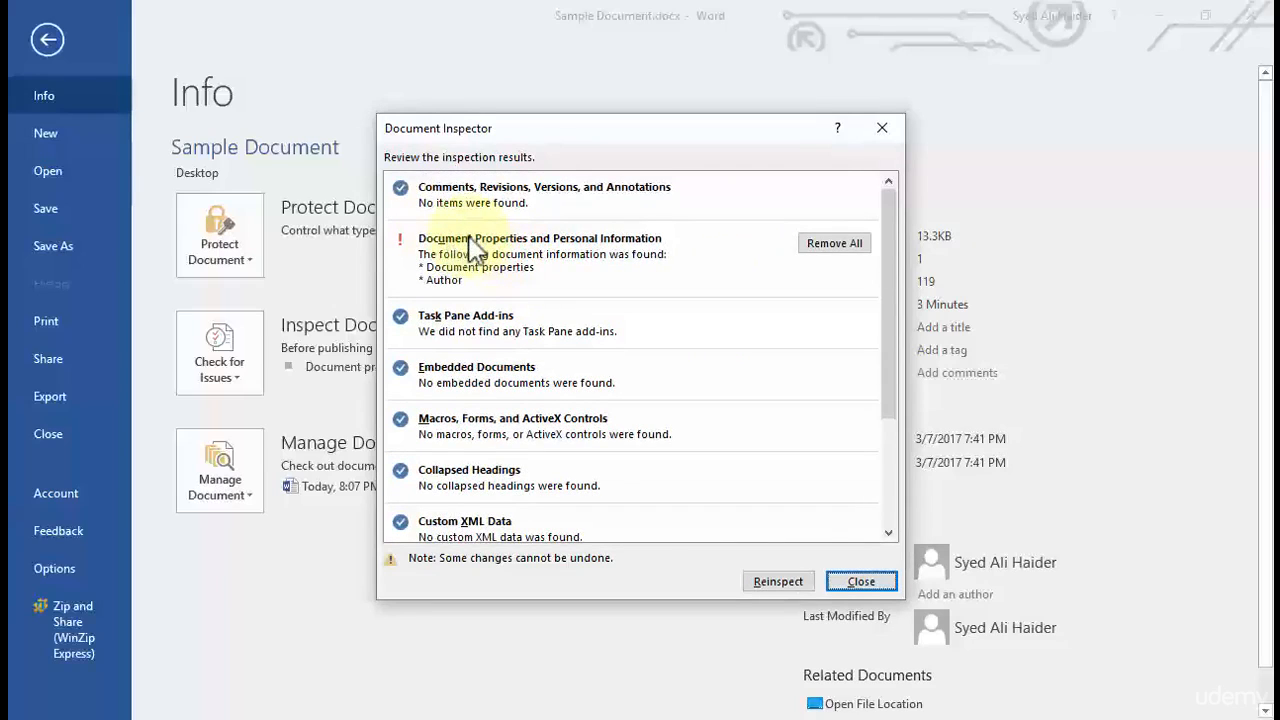
mouse_move(535, 258)
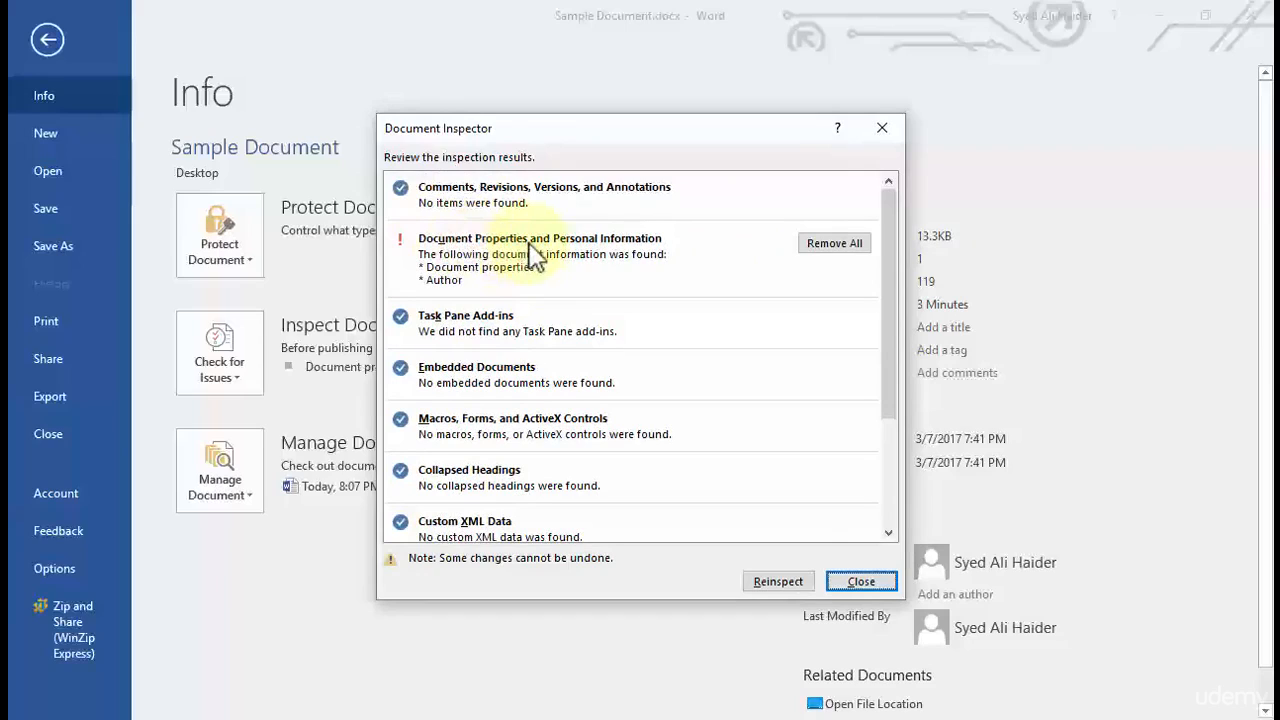
mouse_move(542, 273)
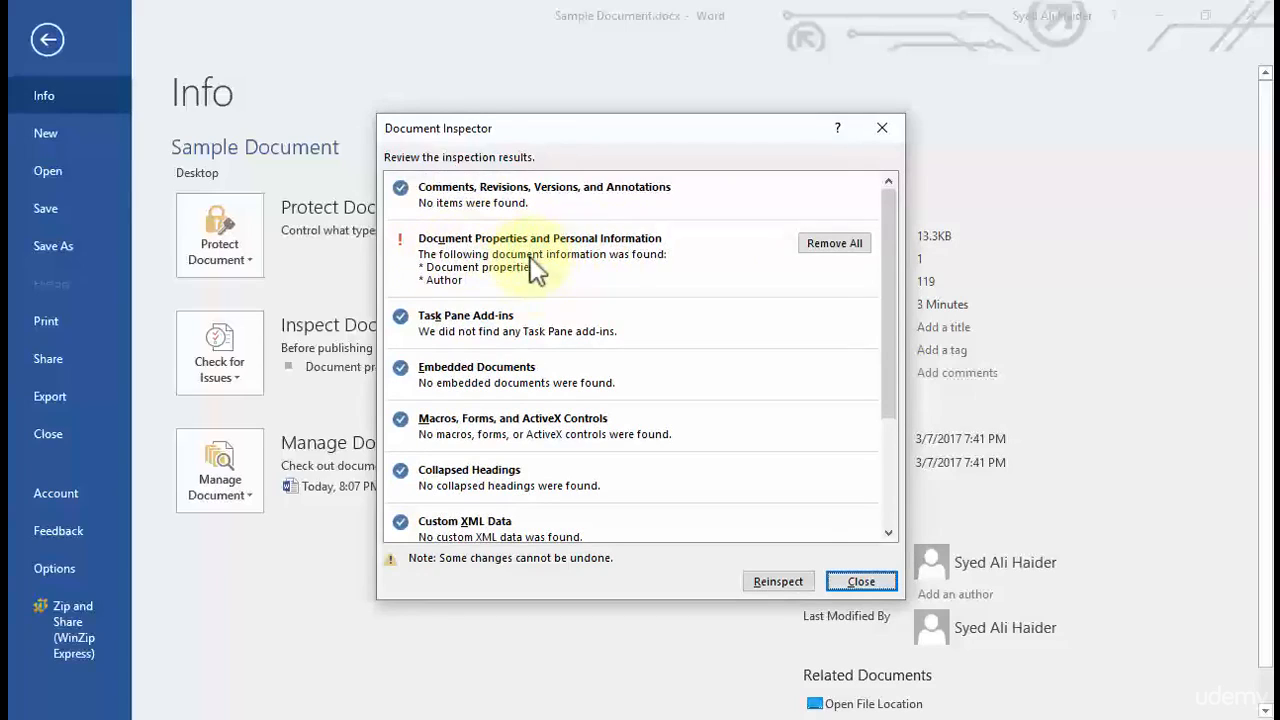
mouse_move(495, 282)
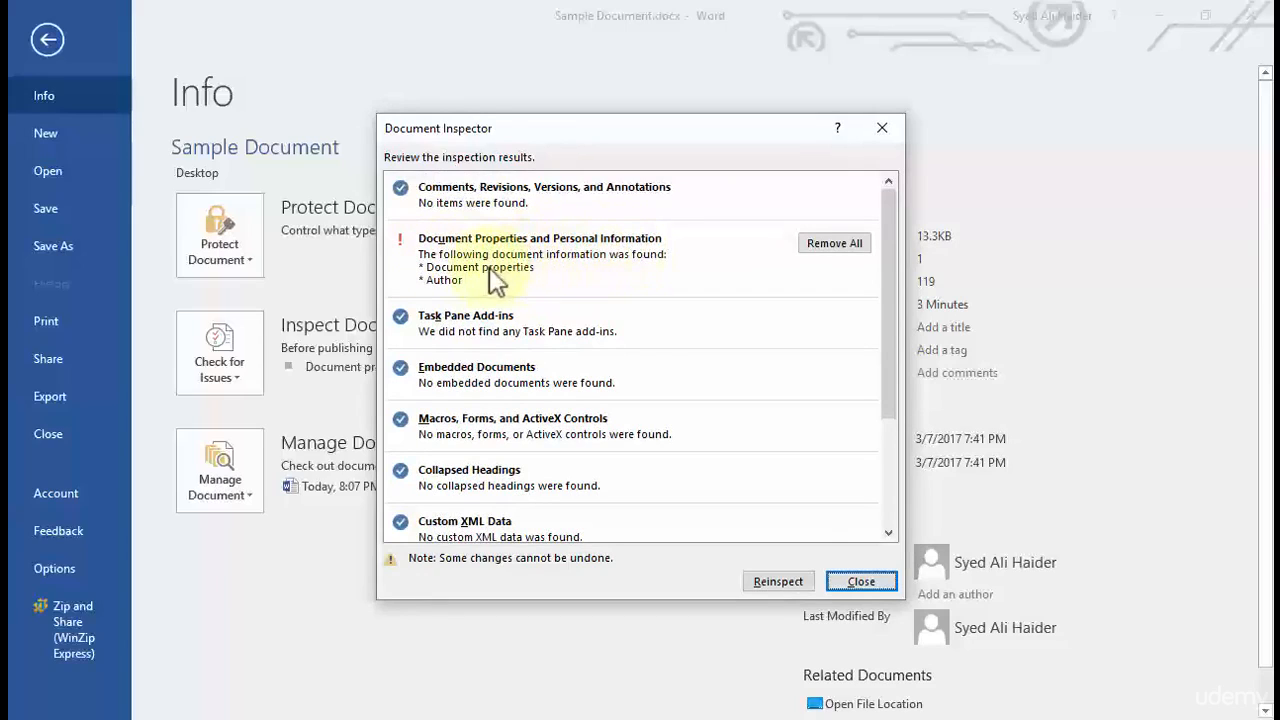
mouse_move(452, 300)
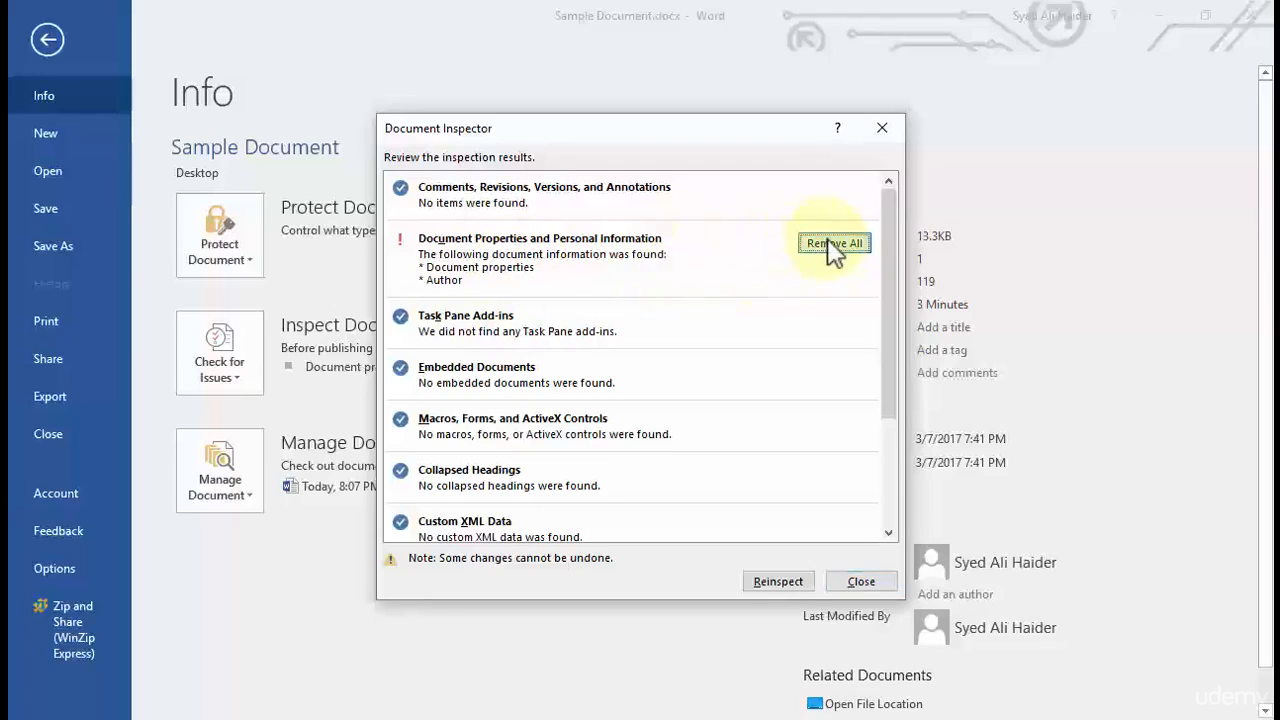
- Remove all Document Properties and Personal Information, then close the inspector
left_click(834, 243)
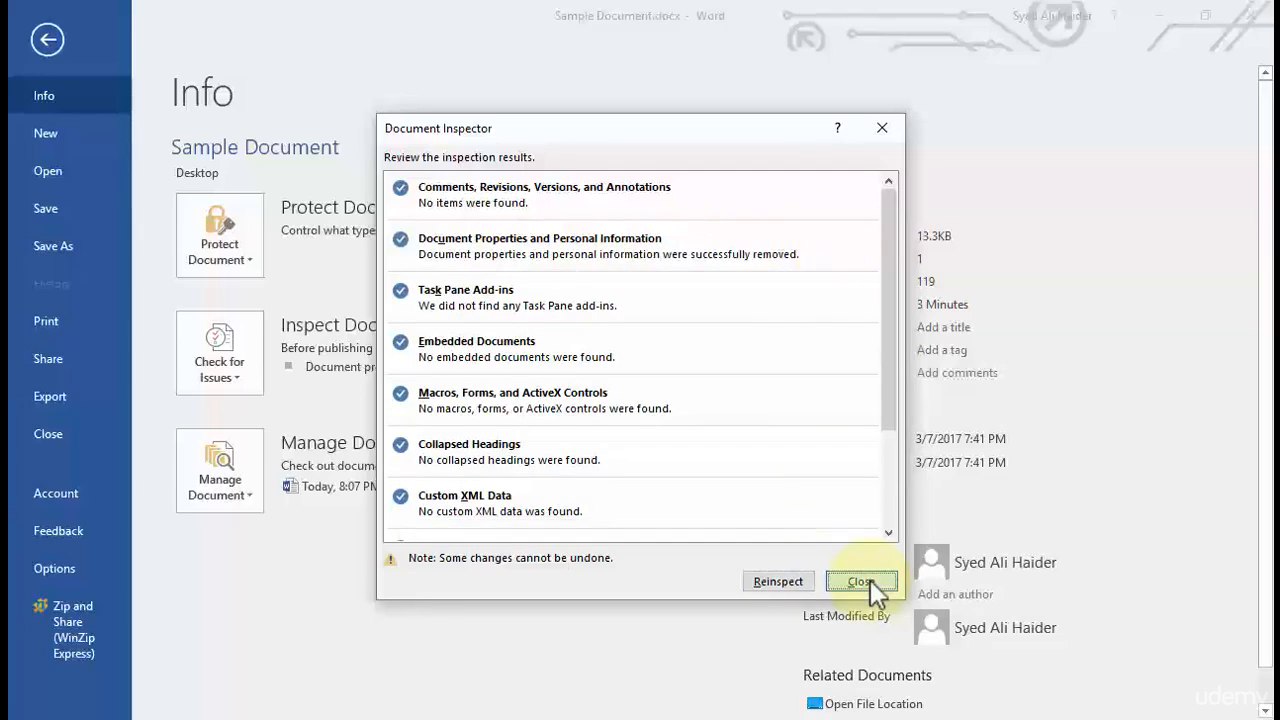
left_click(862, 581)
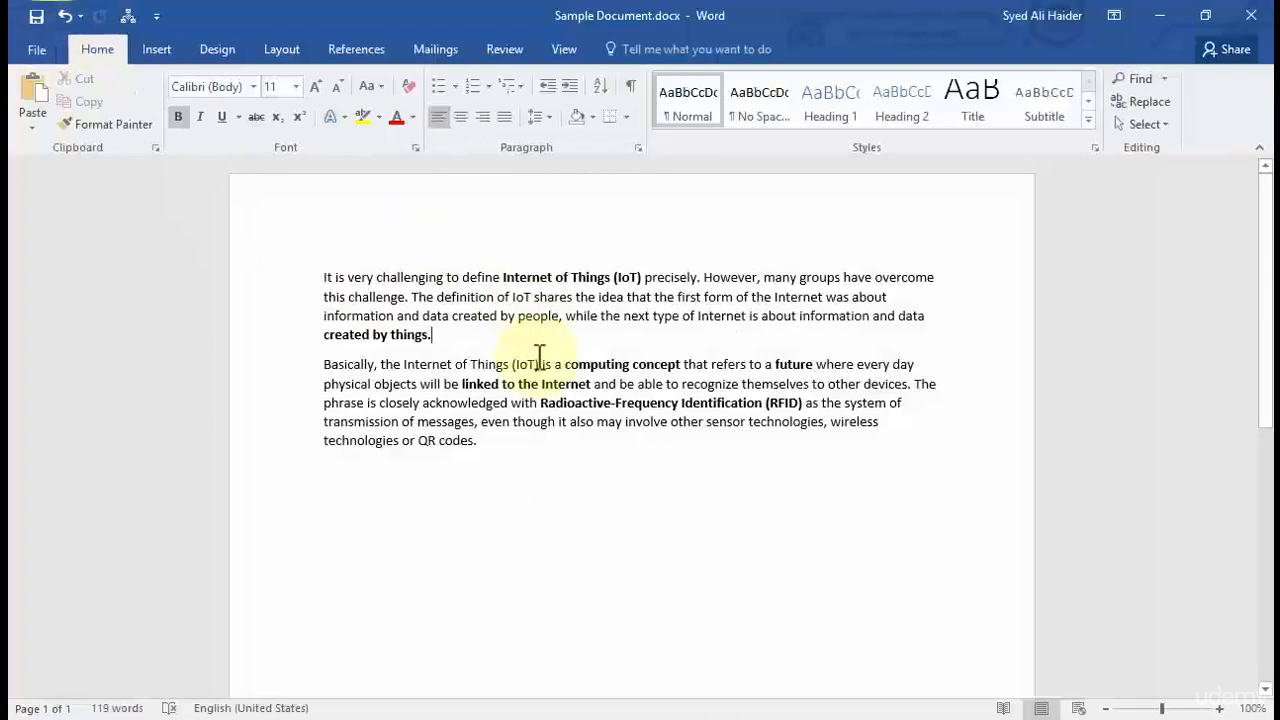
- Type 'ClayDesk' into the page footer and exit footer editing
scroll("down", 3)
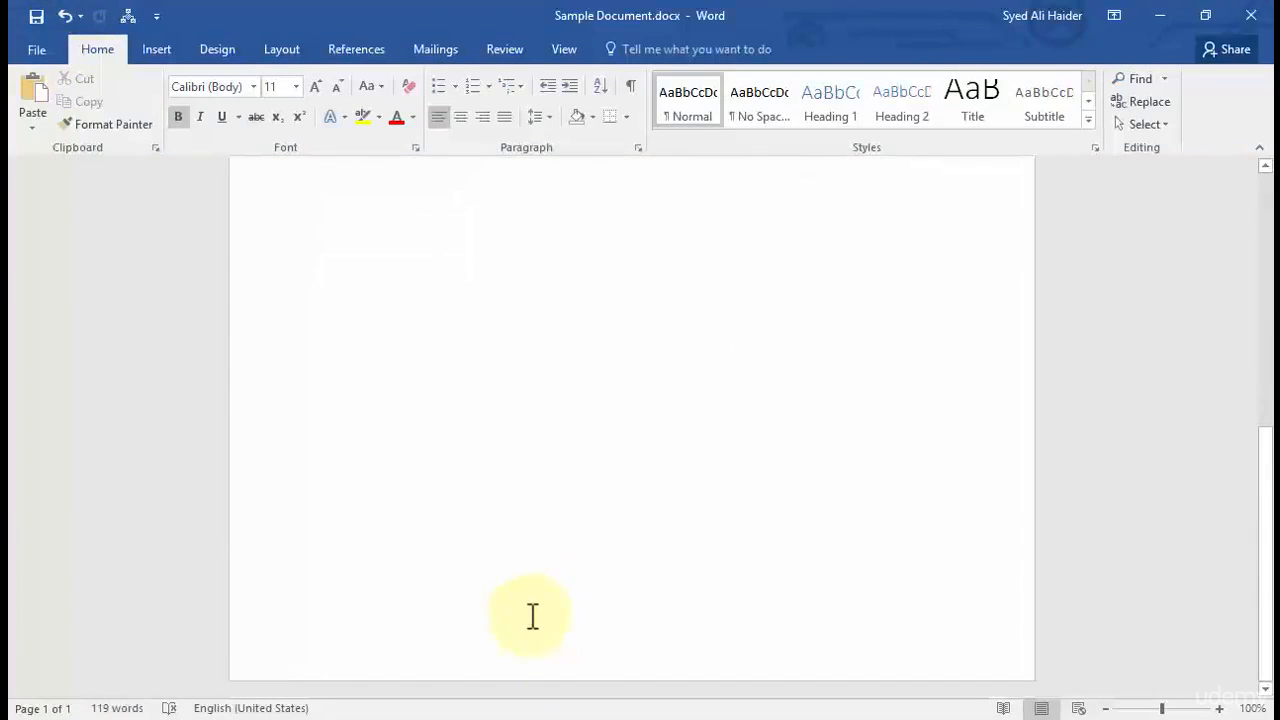
double_click(530, 616)
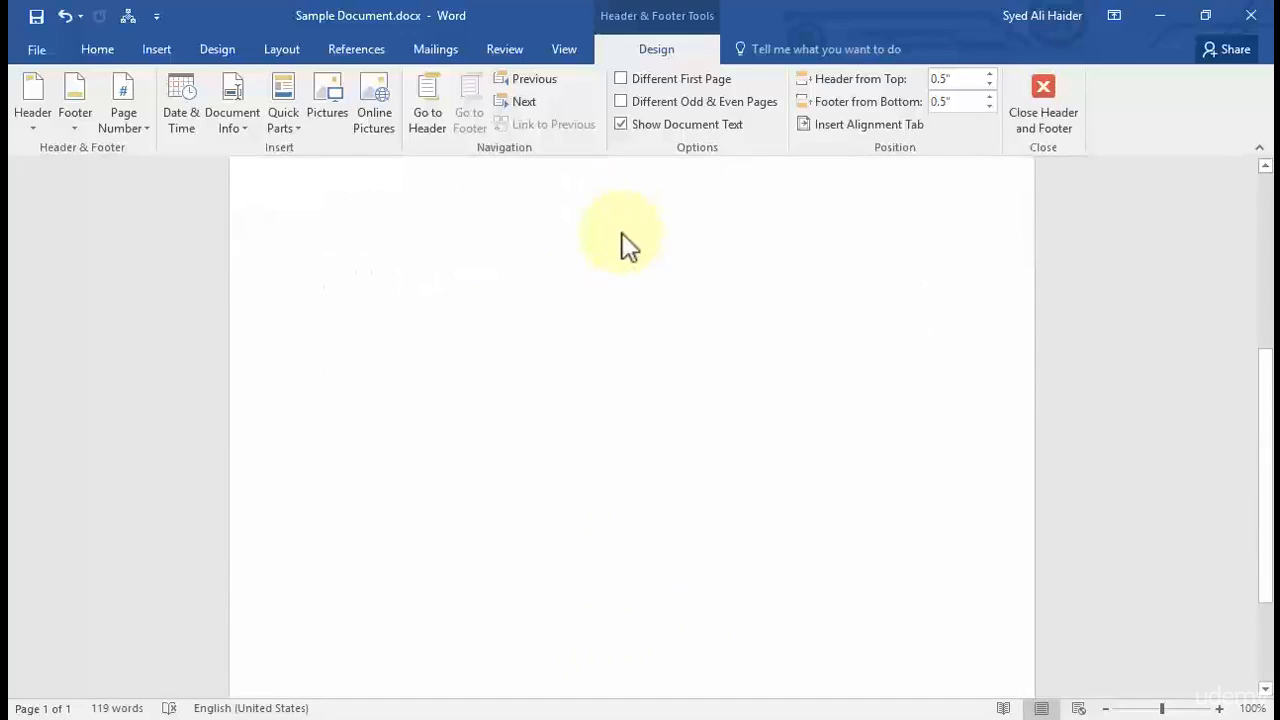
scroll("down", 3)
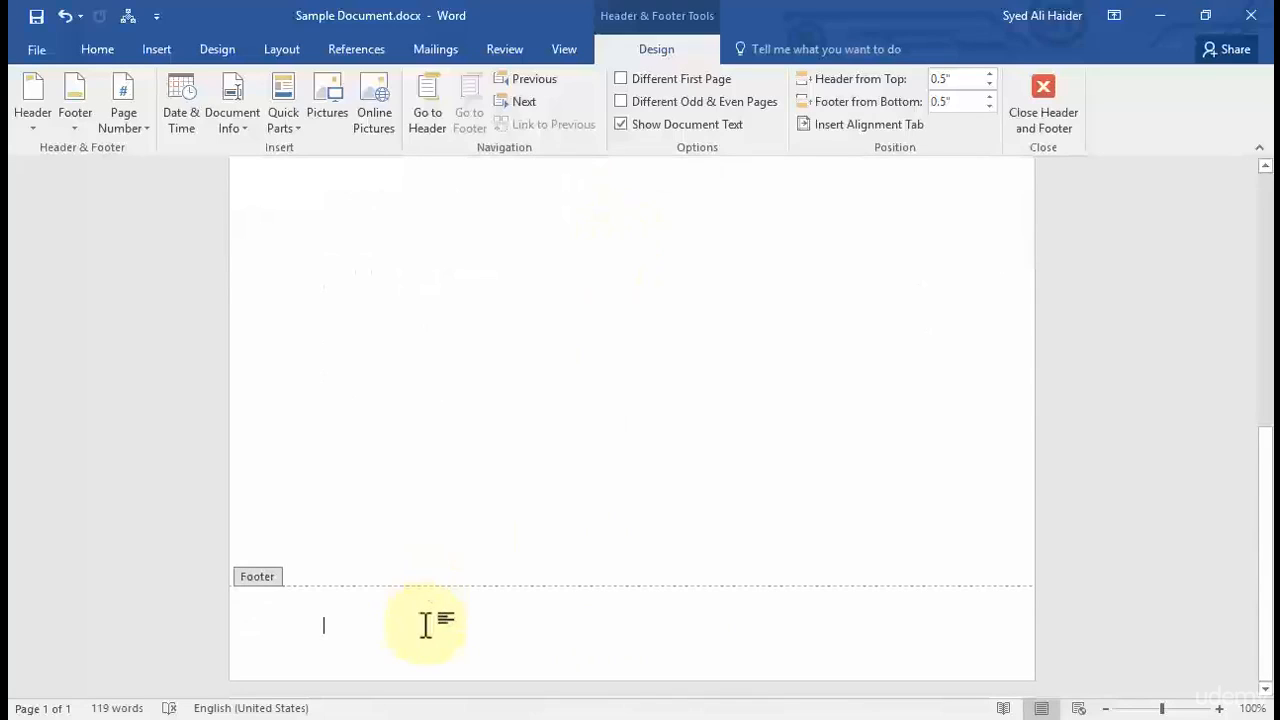
type("c")
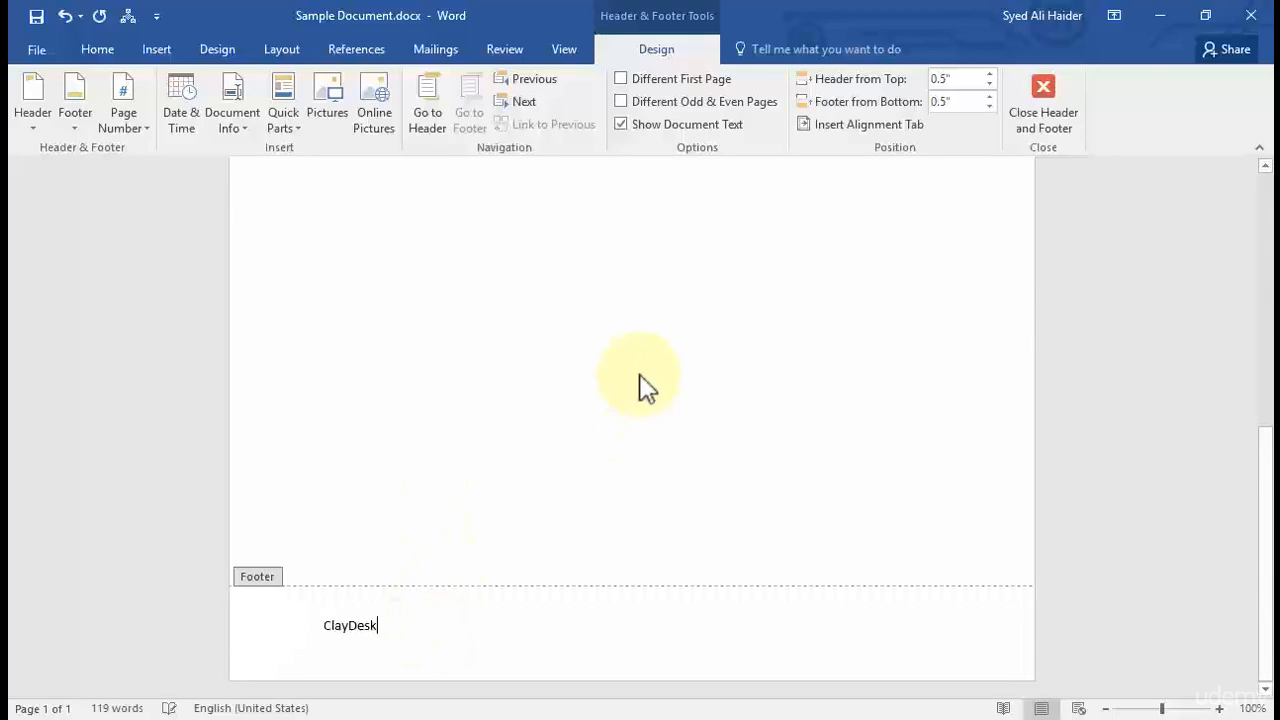
left_click(1039, 87)
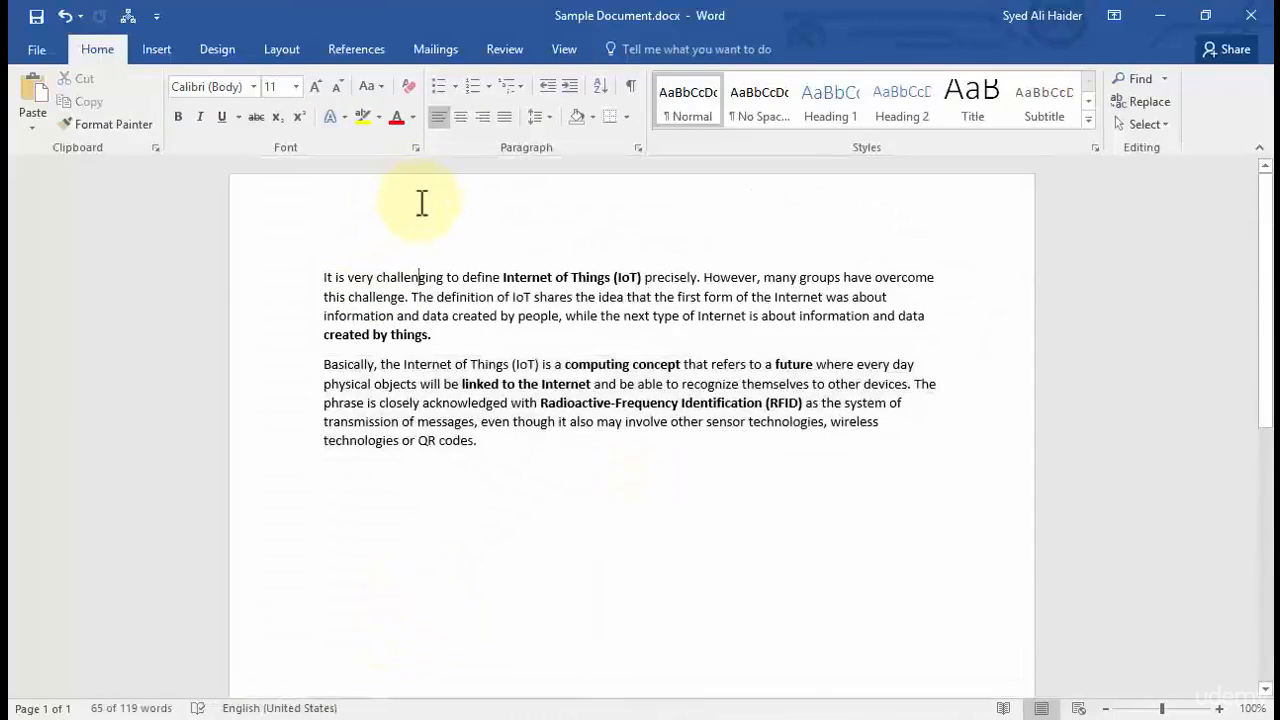
- Type 'Word 2016' into the page header and exit header editing
double_click(422, 205)
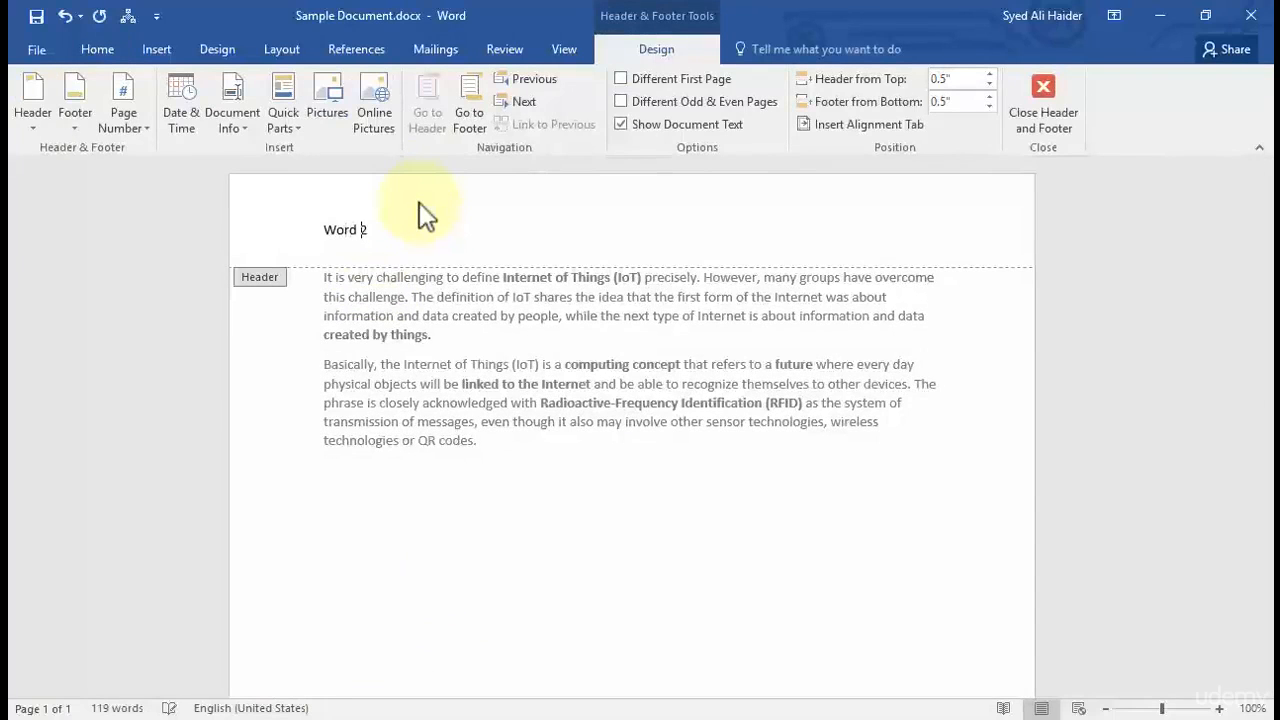
type("016")
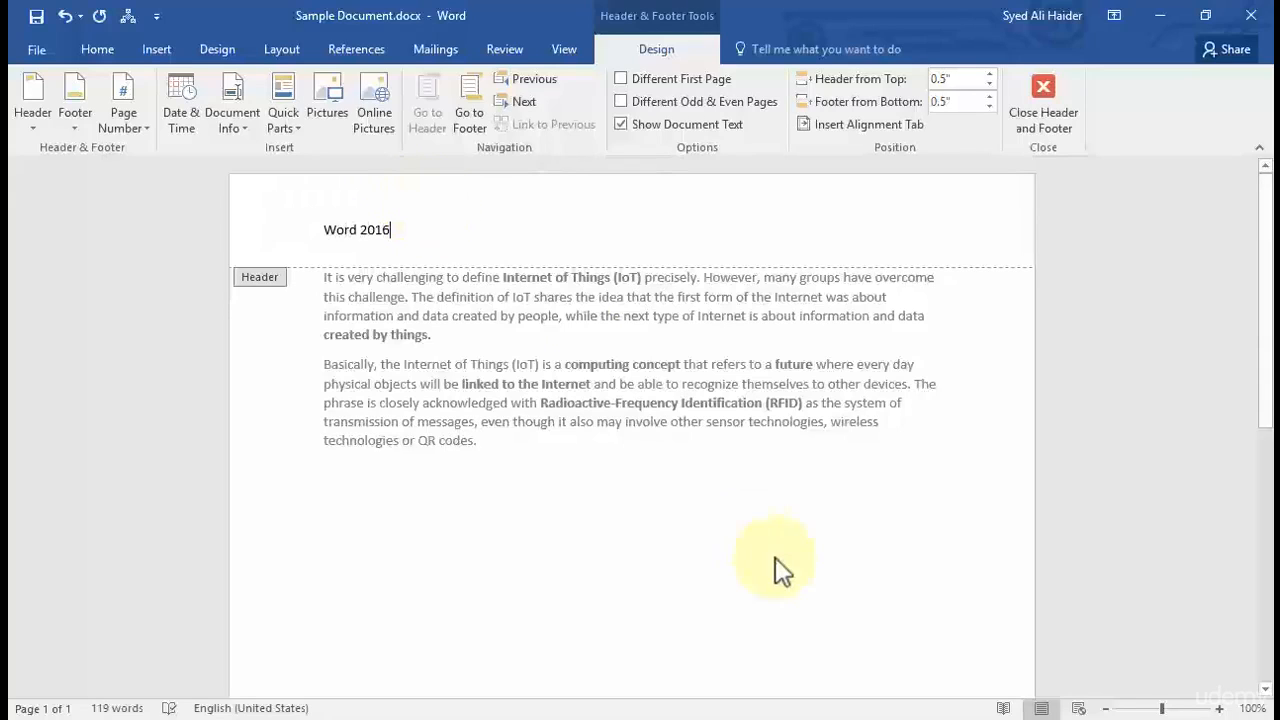
mouse_move(590, 535)
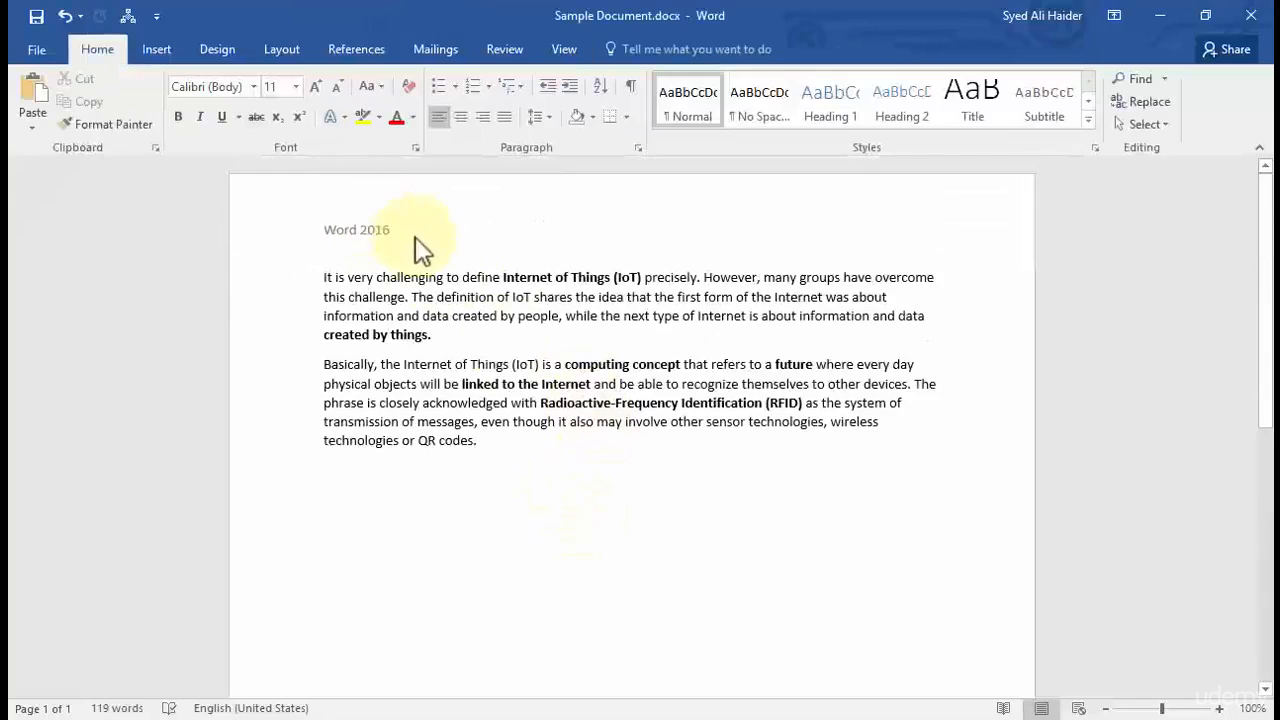
scroll("down", 3)
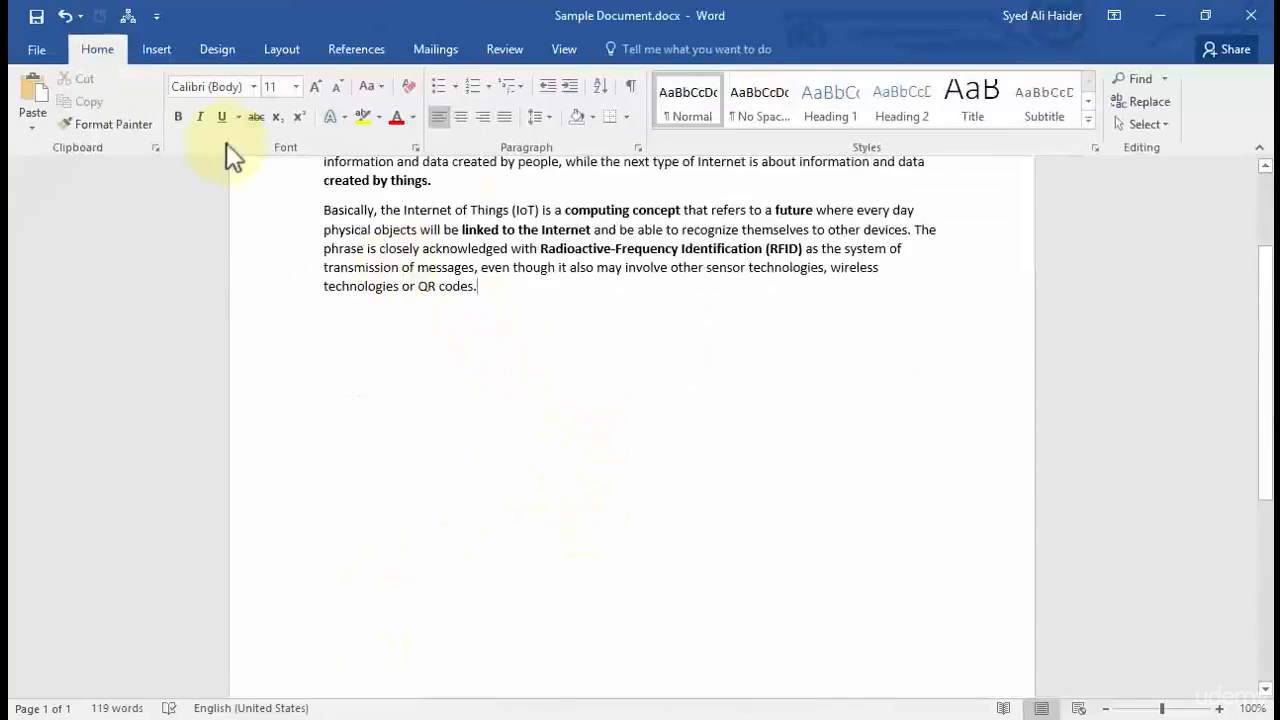
- Launch Inspect Document again from File > Check for Issues
left_click(37, 48)
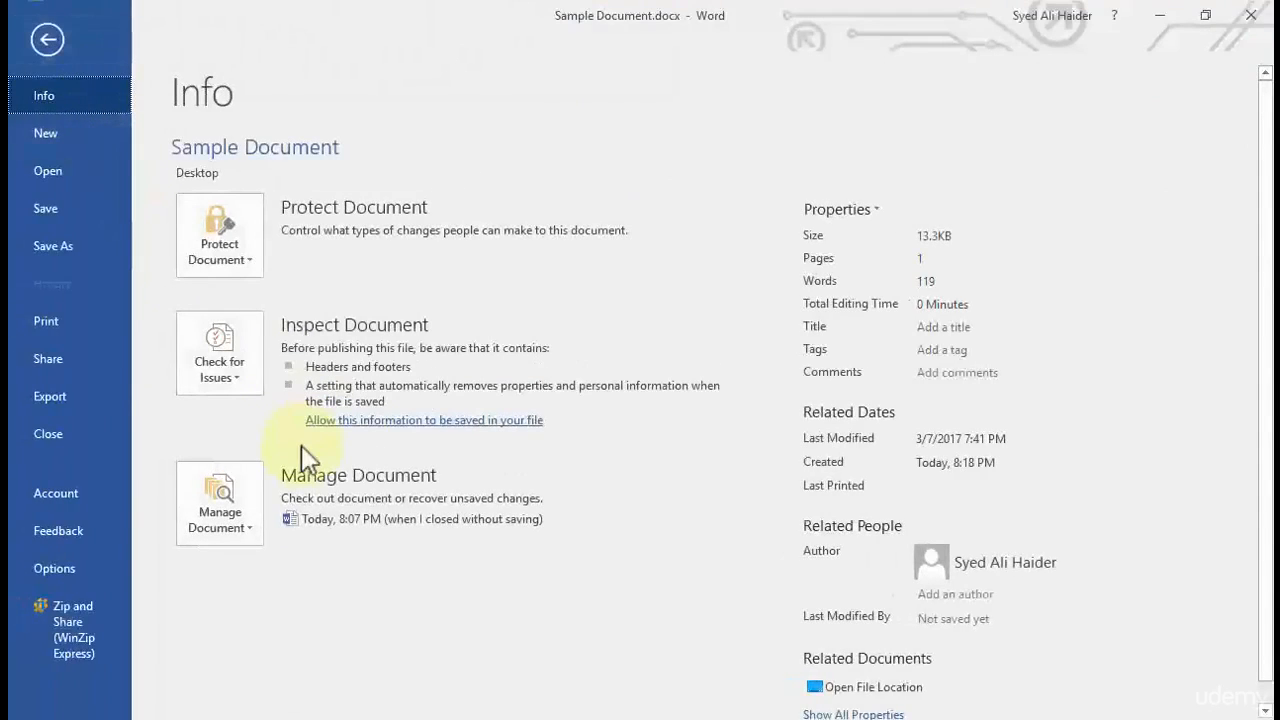
mouse_move(185, 245)
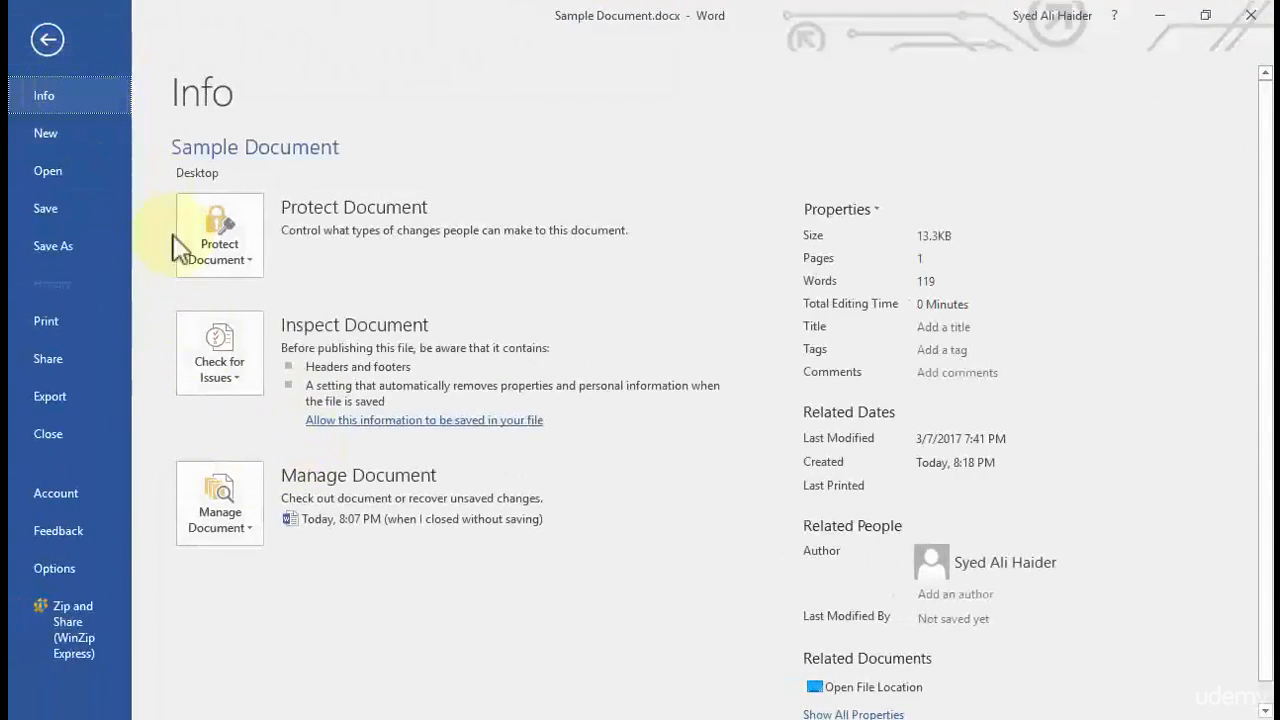
left_click(219, 352)
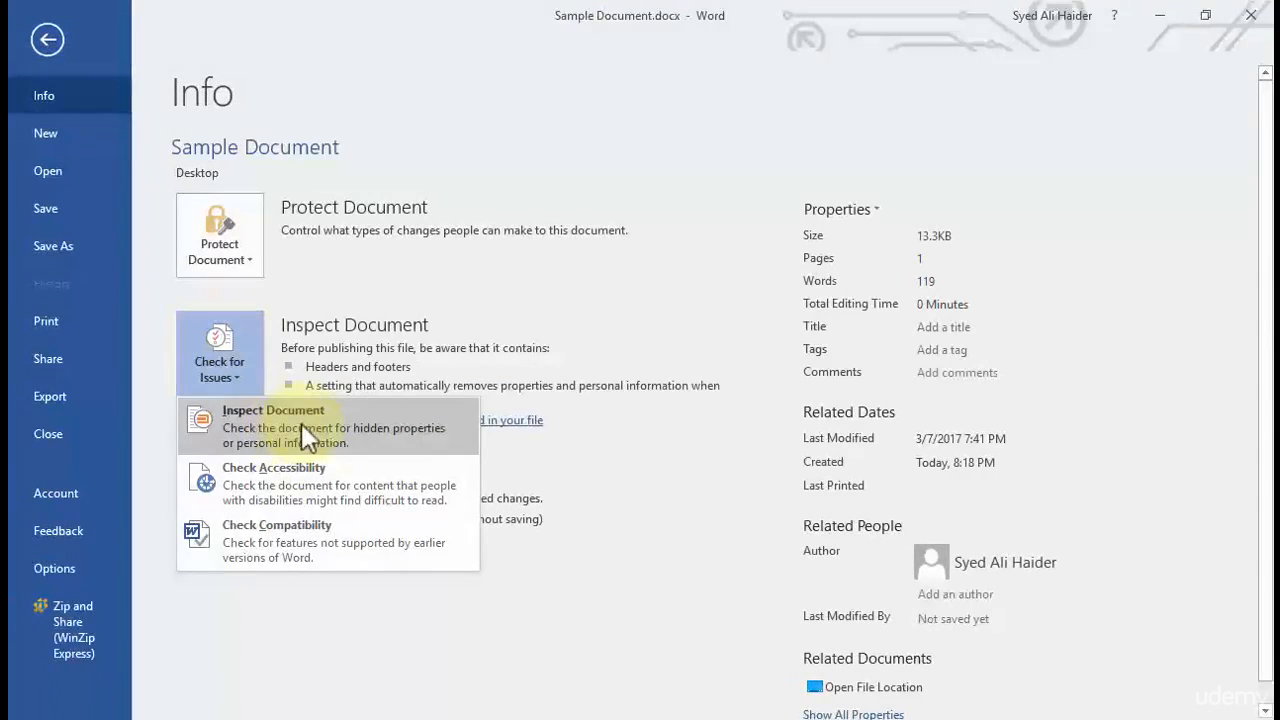
left_click(272, 410)
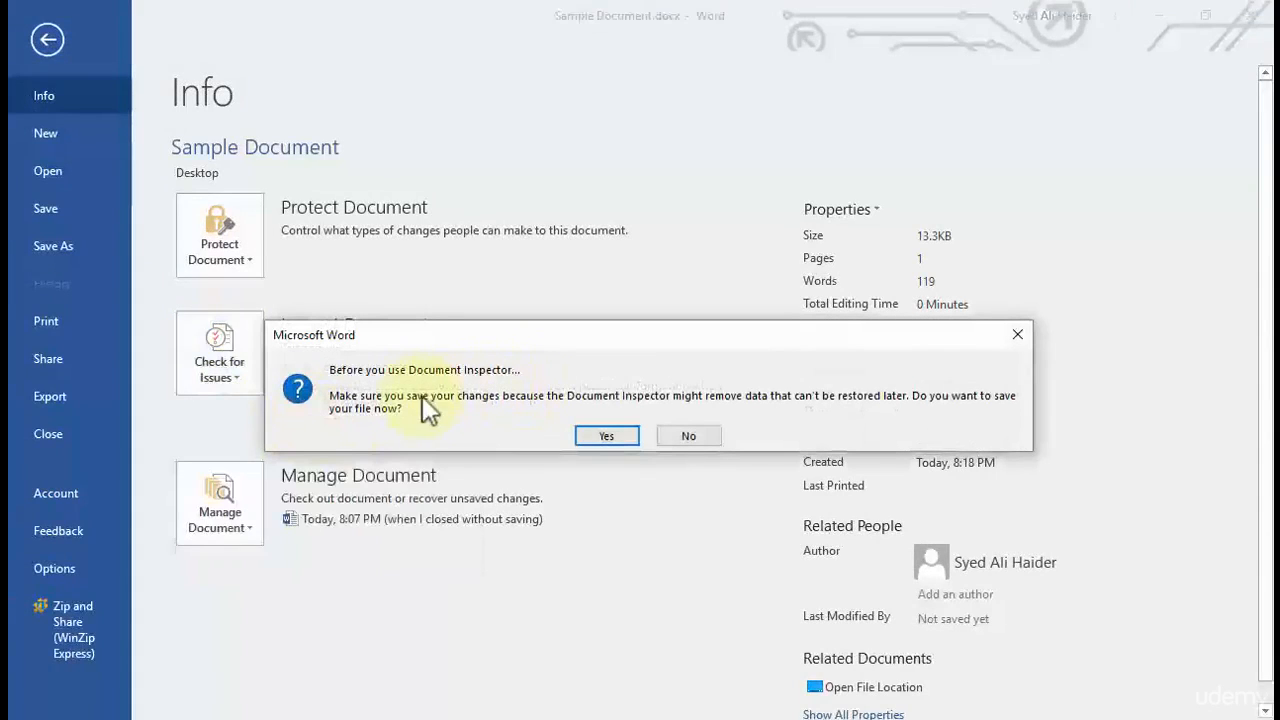
mouse_move(498, 382)
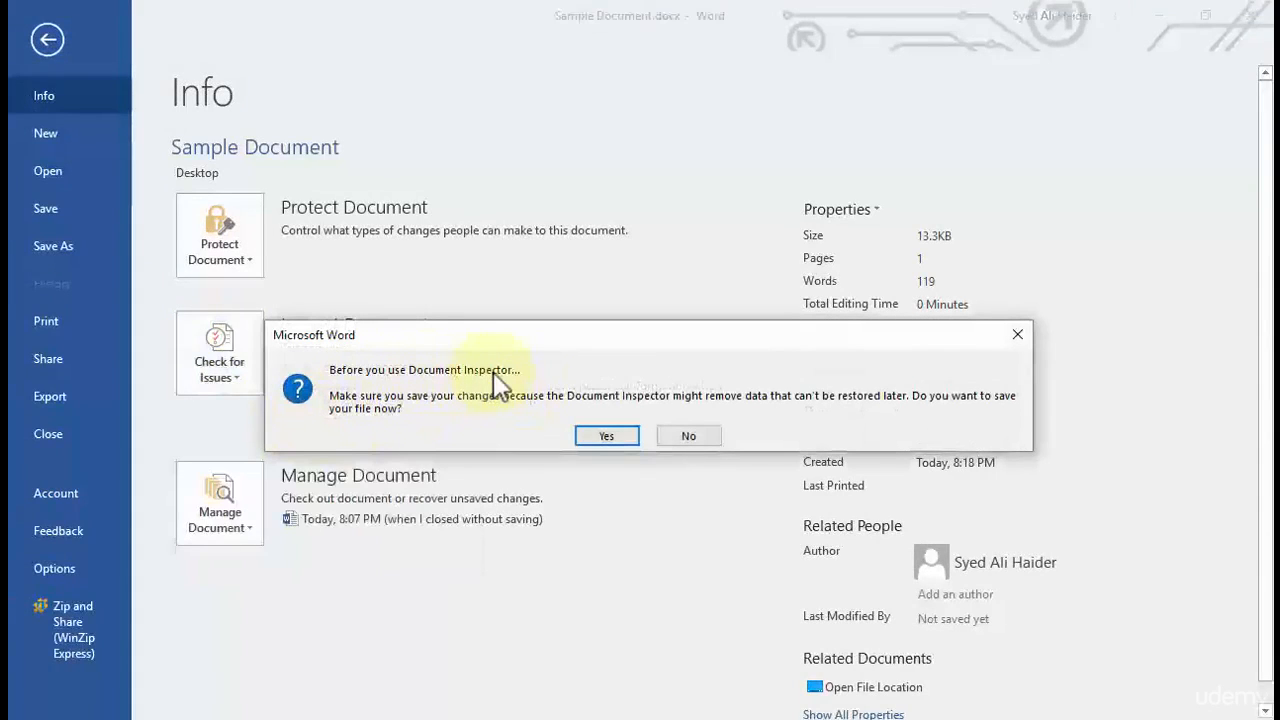
mouse_move(472, 415)
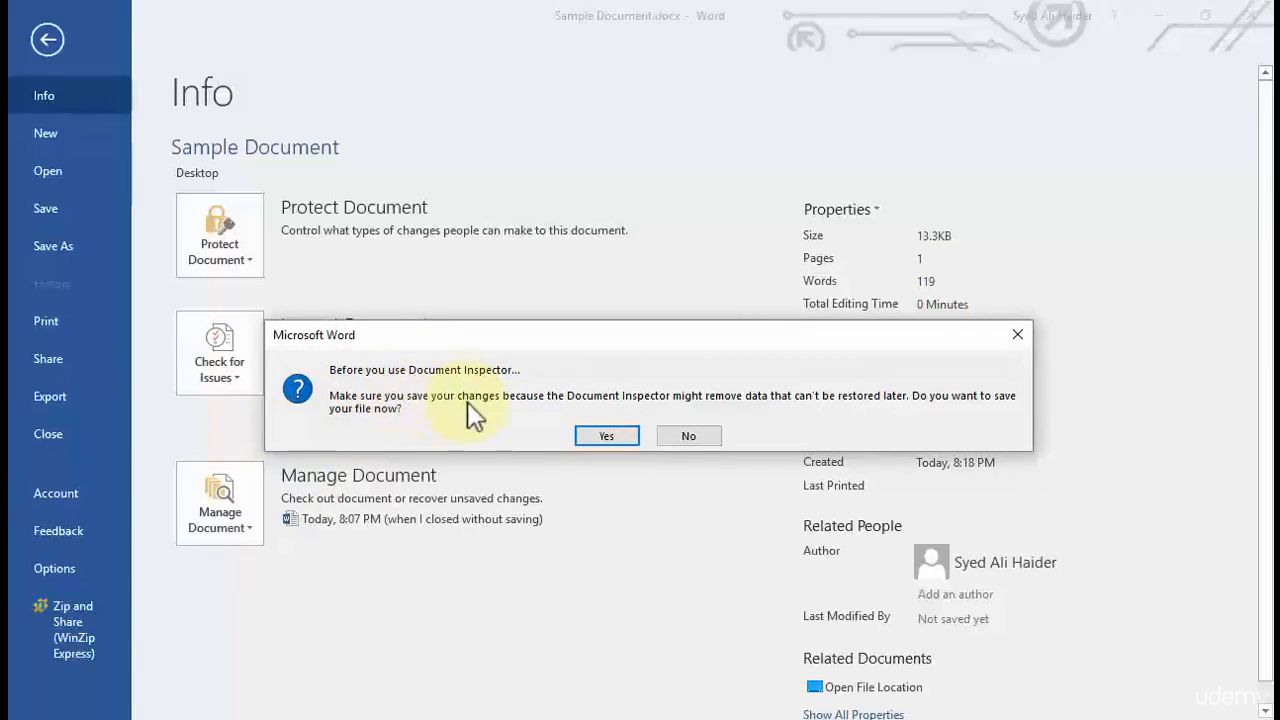
mouse_move(693, 397)
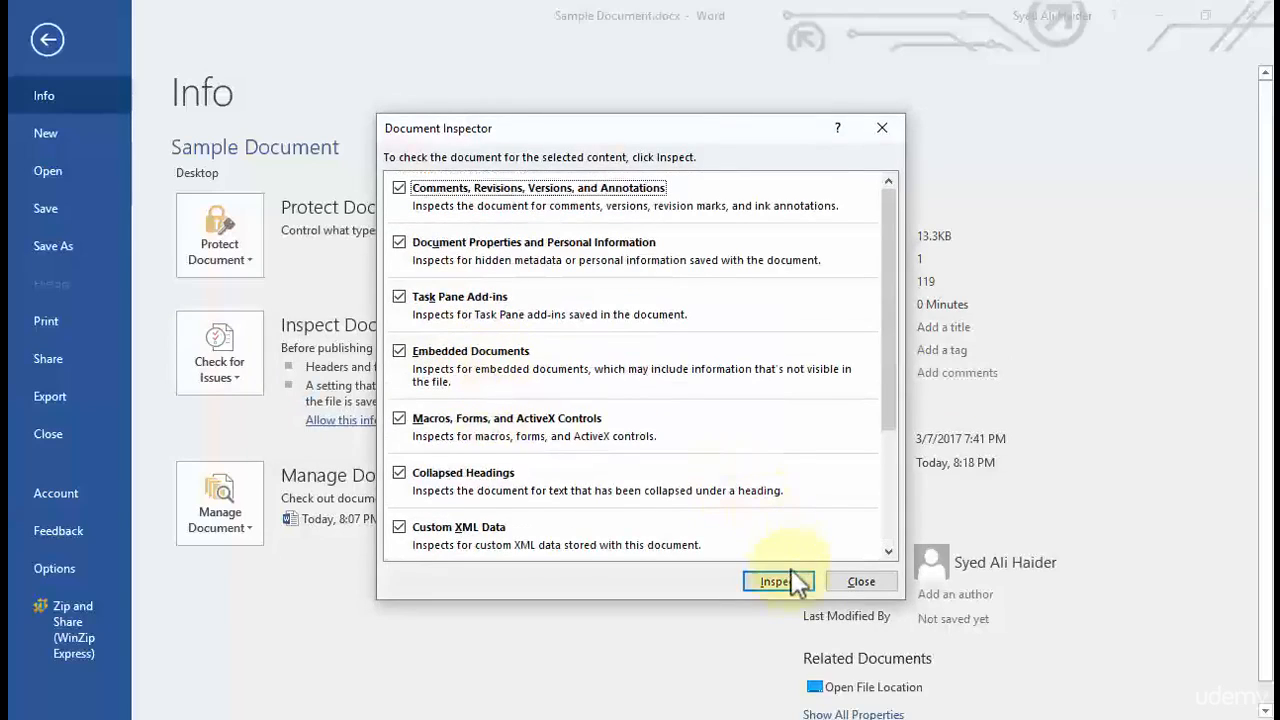
- Inspect, remove all Headers, Footers, and Watermarks, and close the inspector
left_click(778, 581)
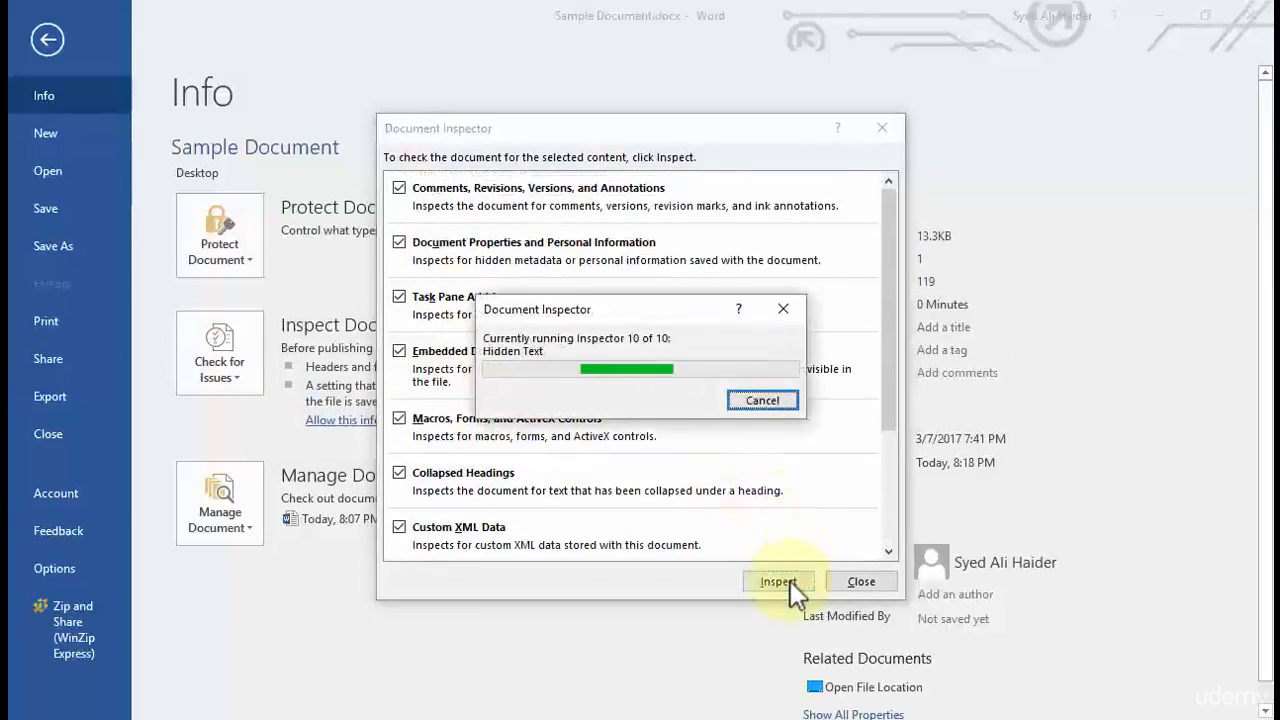
left_click(778, 581)
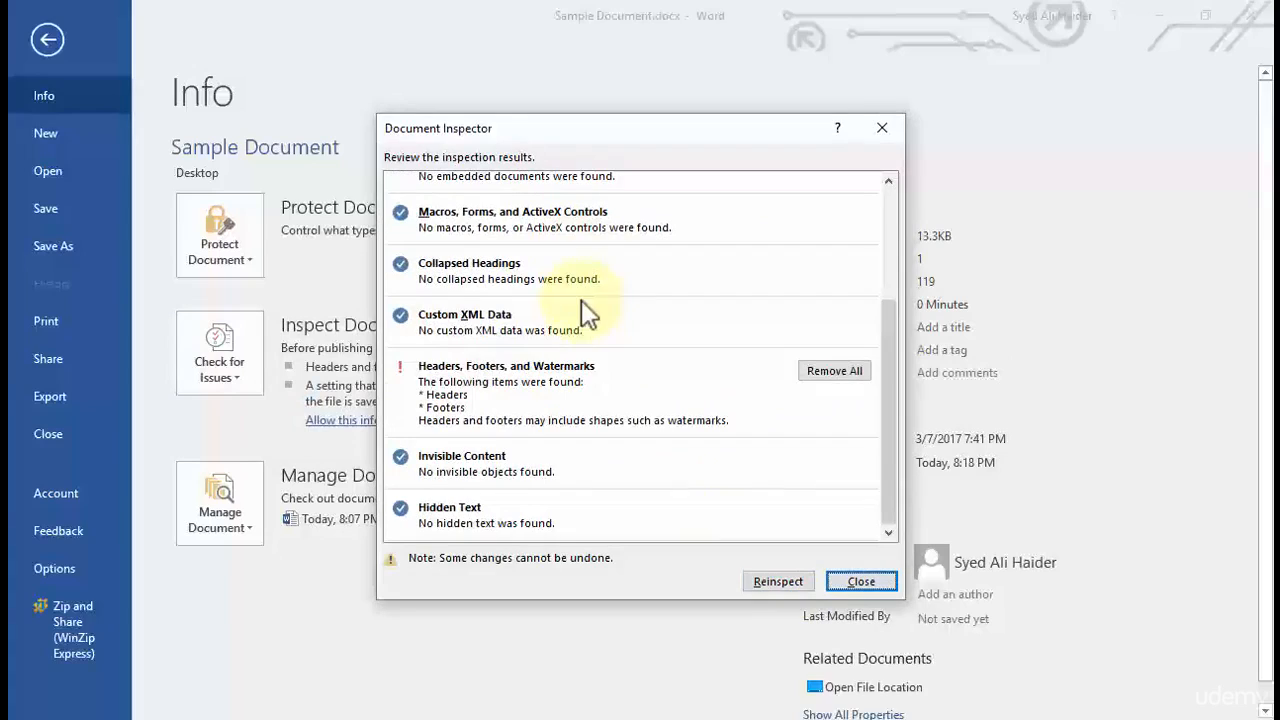
mouse_move(520, 377)
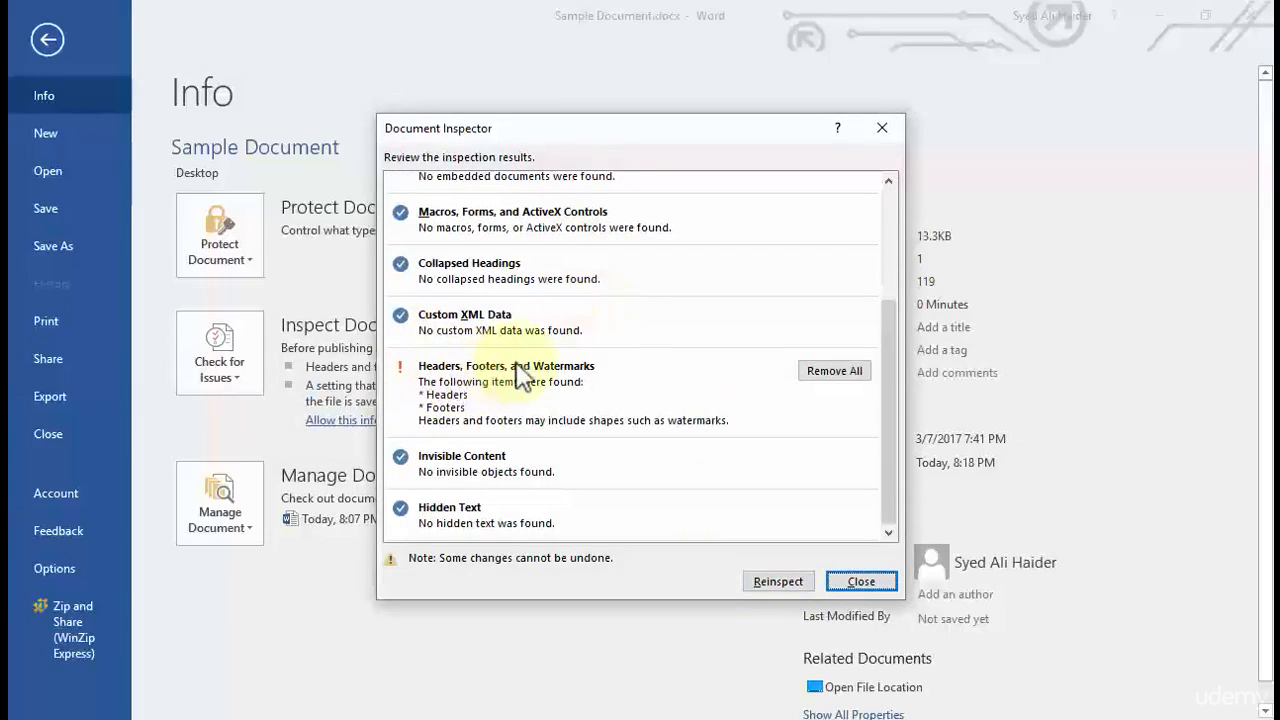
mouse_move(453, 415)
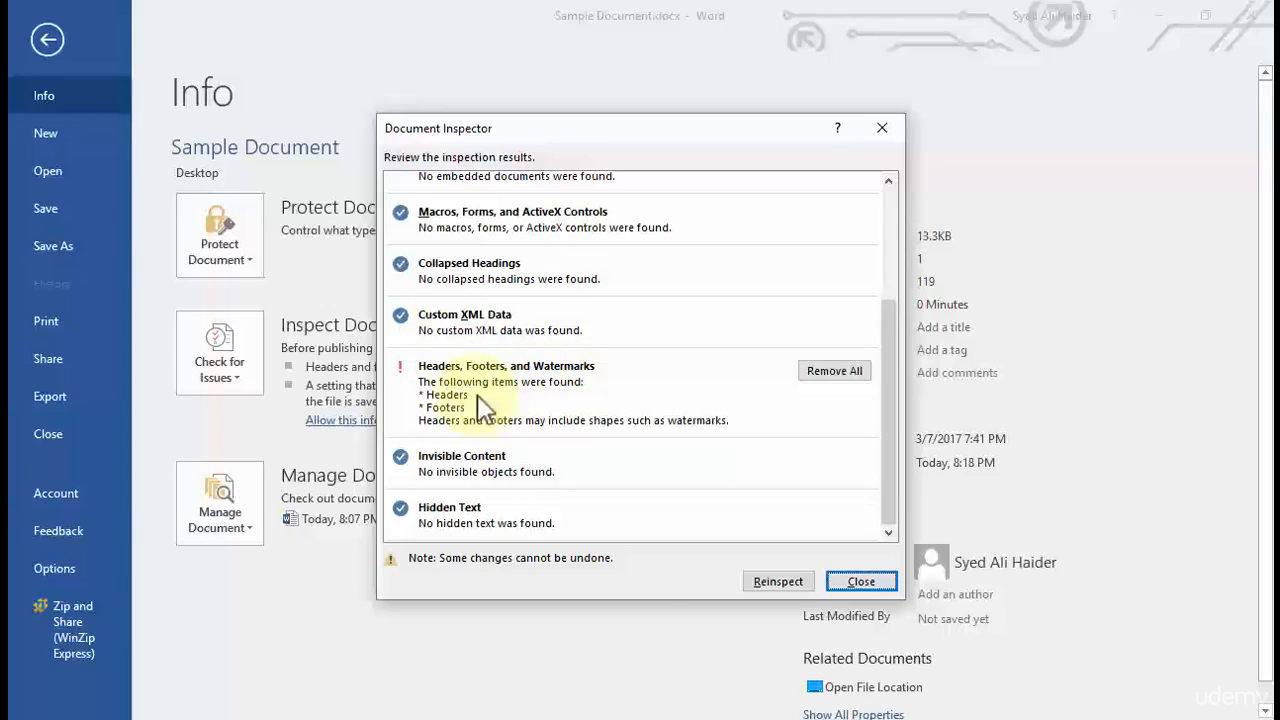
mouse_move(834, 381)
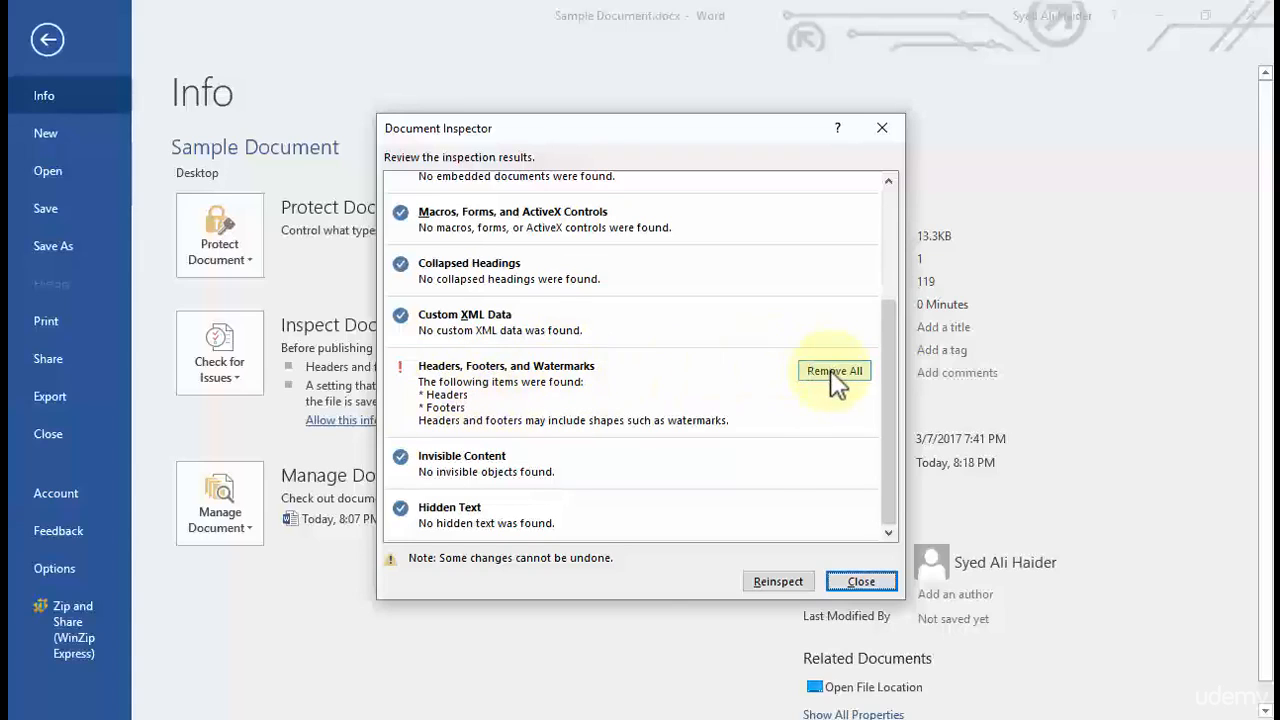
left_click(834, 370)
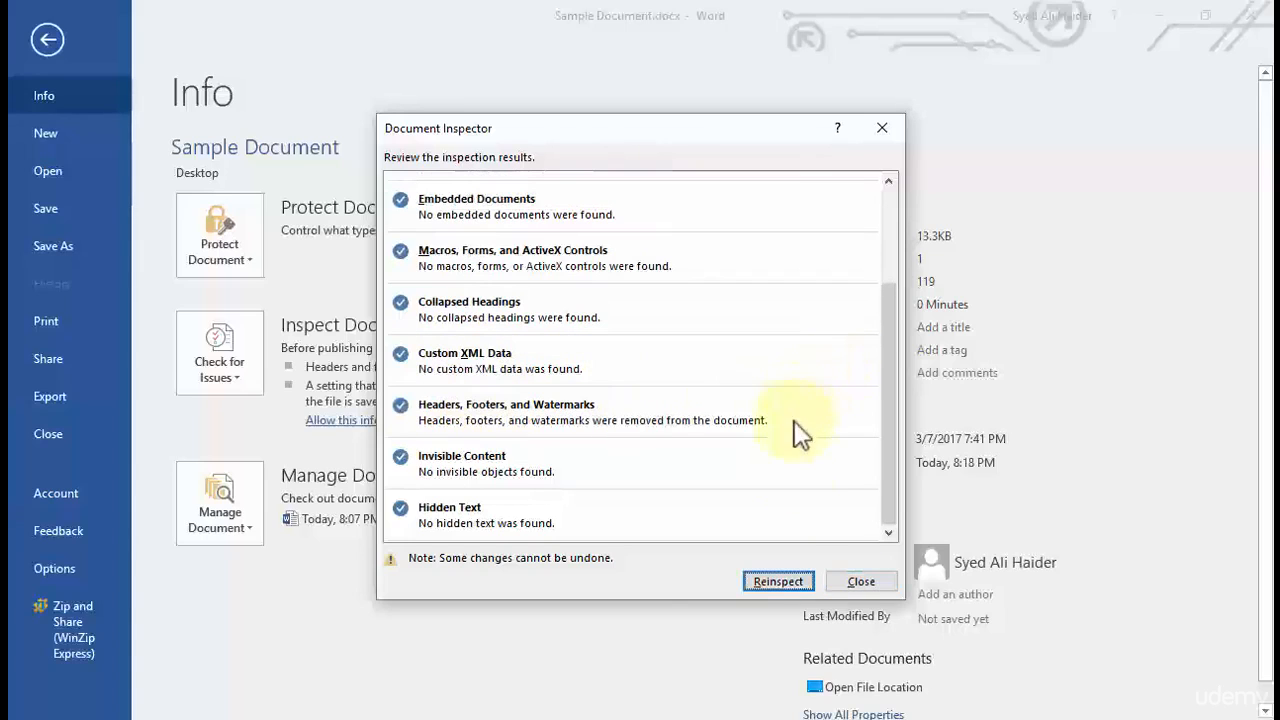
left_click(861, 581)
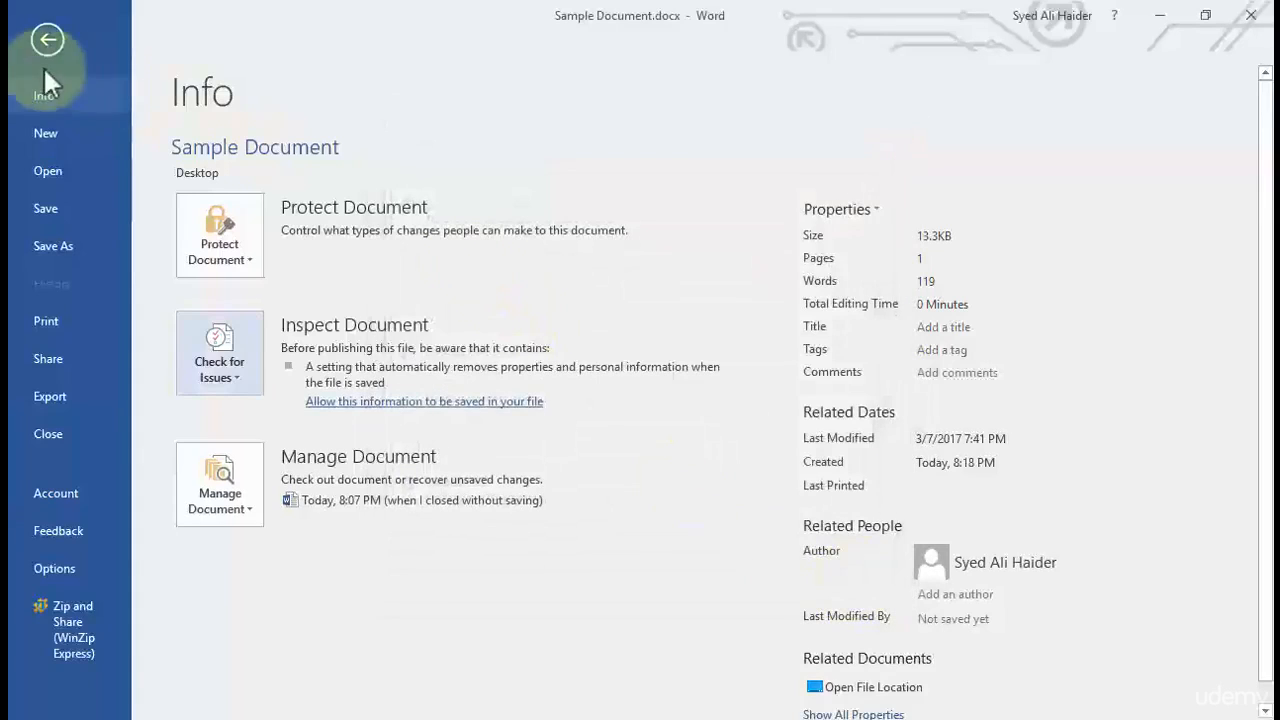
- Return from Backstage to the document body
left_click(47, 40)
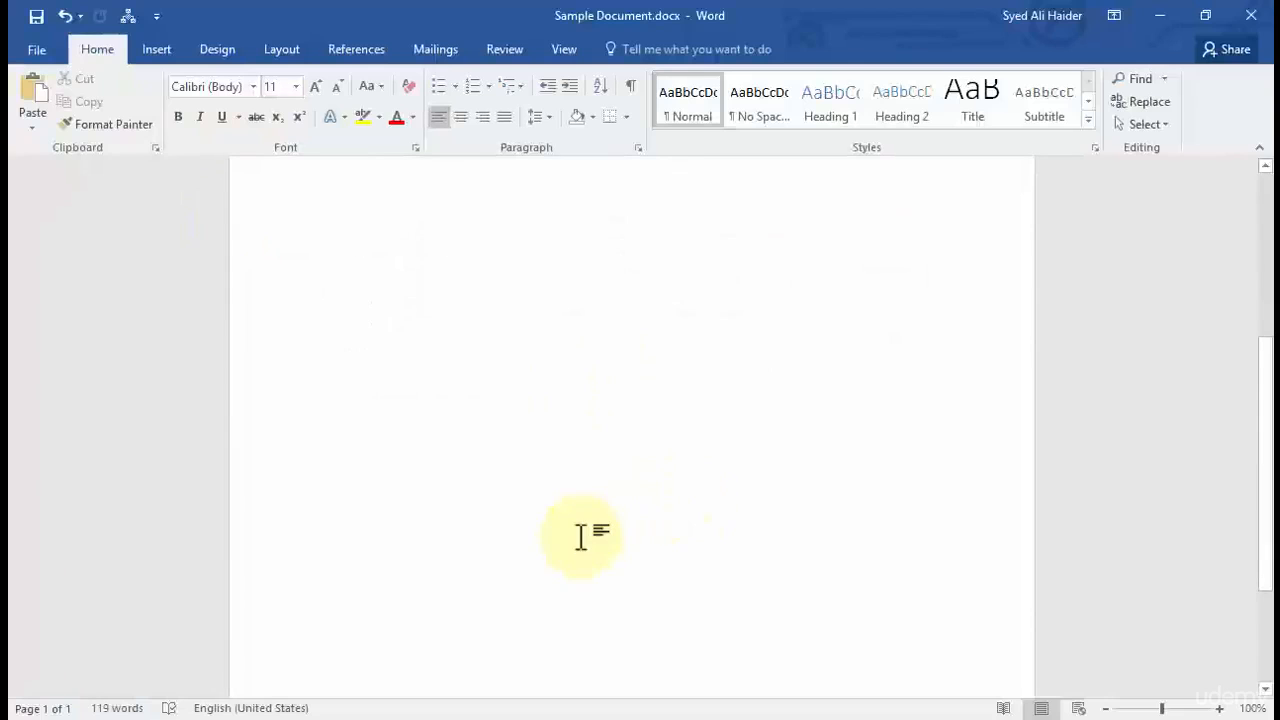
mouse_move(455, 635)
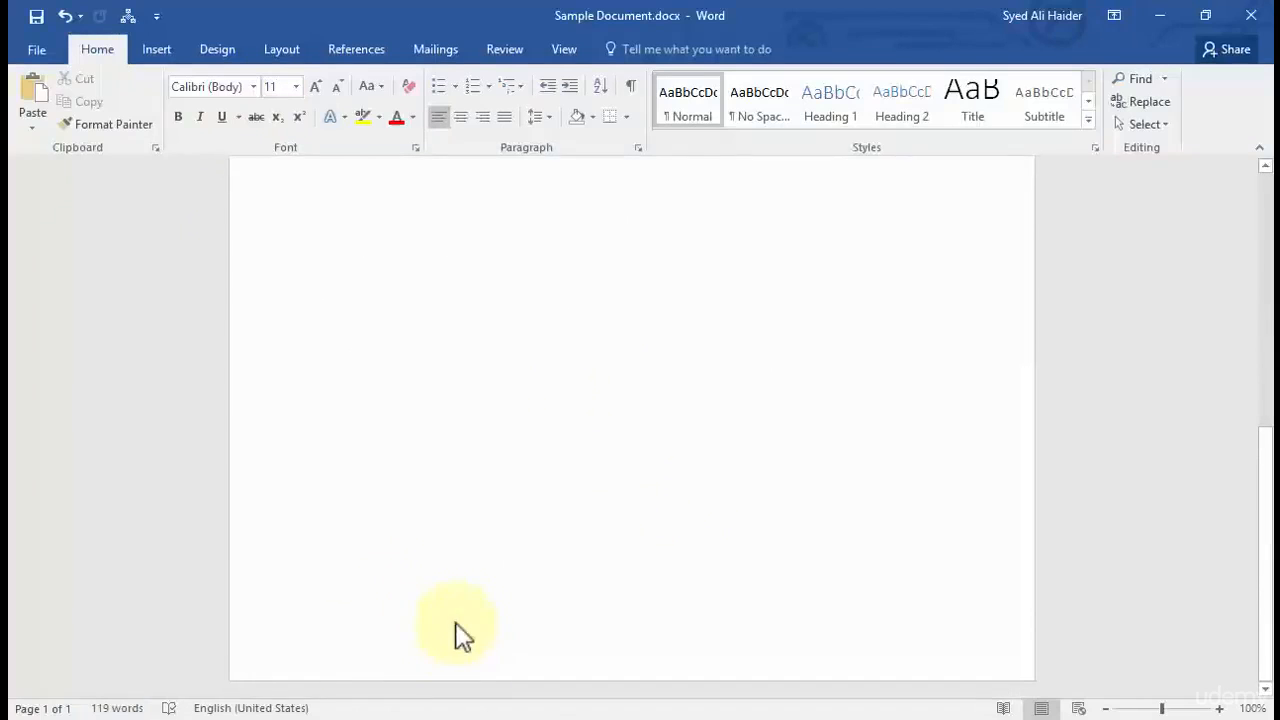